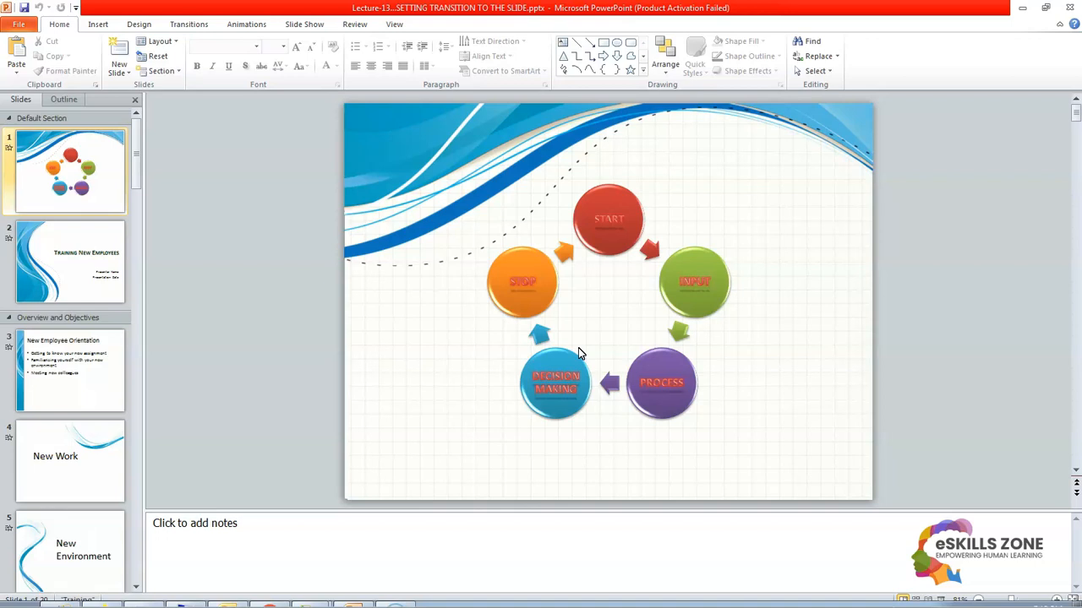
mouse_move(190, 23)
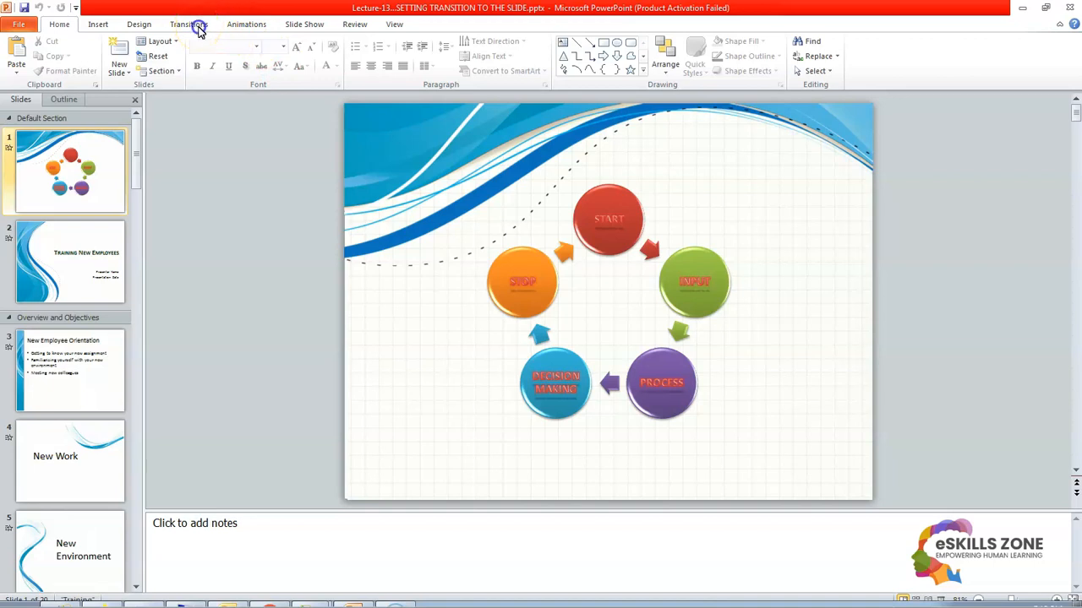
mouse_move(188, 23)
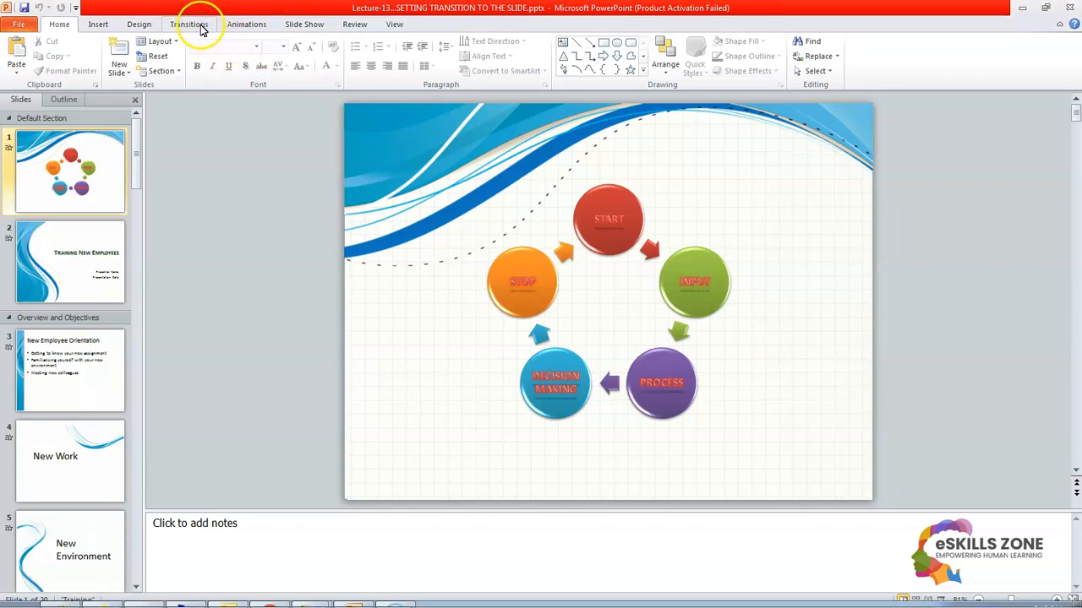
Step: Show the Transitions ribbon with its effect gallery and Timing group for slide 1
left_click(189, 23)
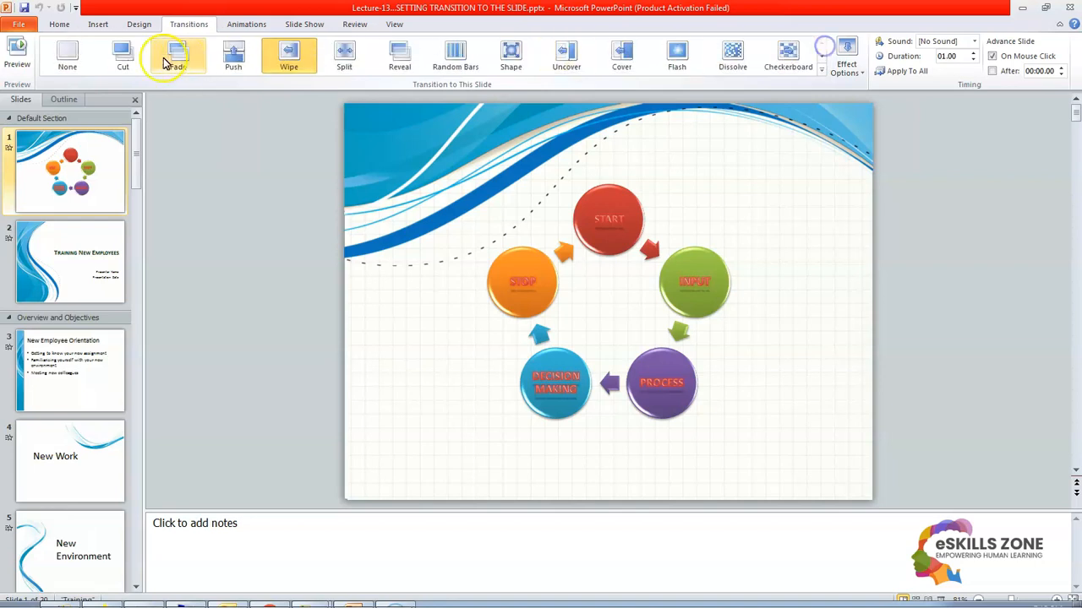
mouse_move(67, 55)
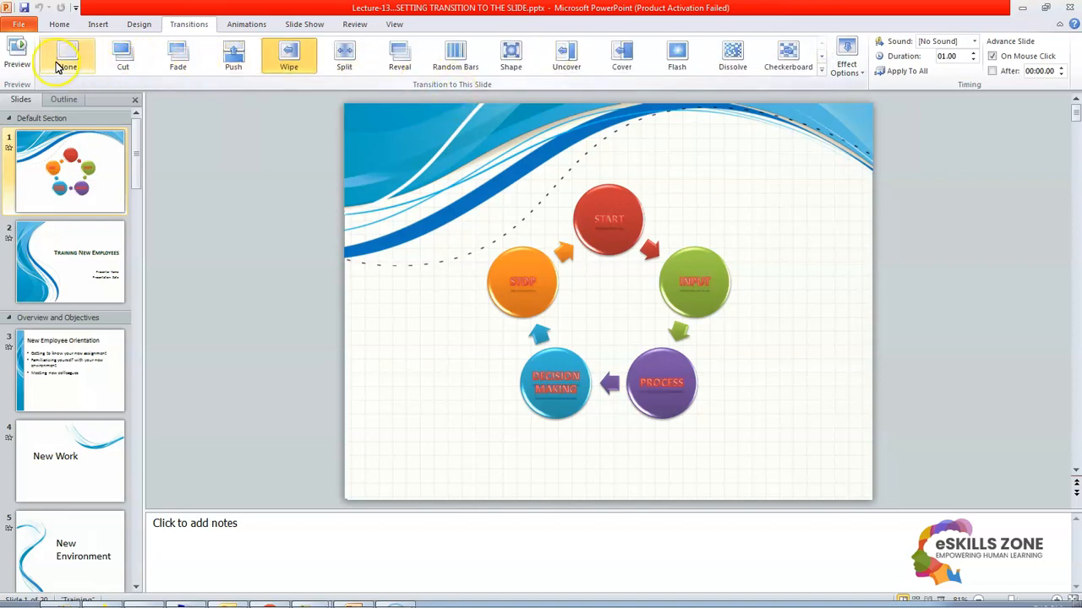
mouse_move(520, 91)
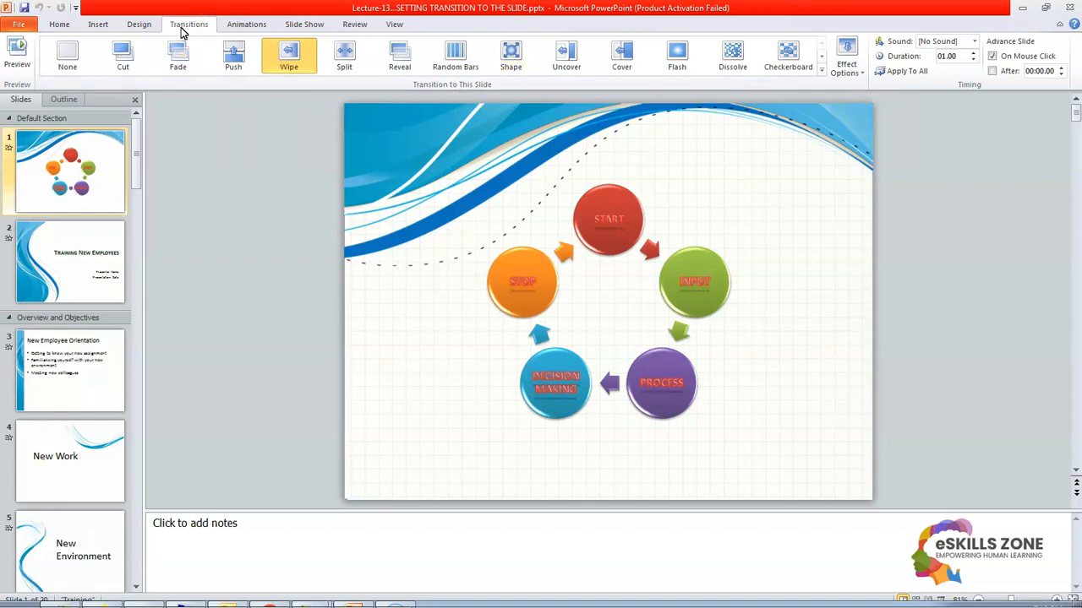
mouse_move(207, 31)
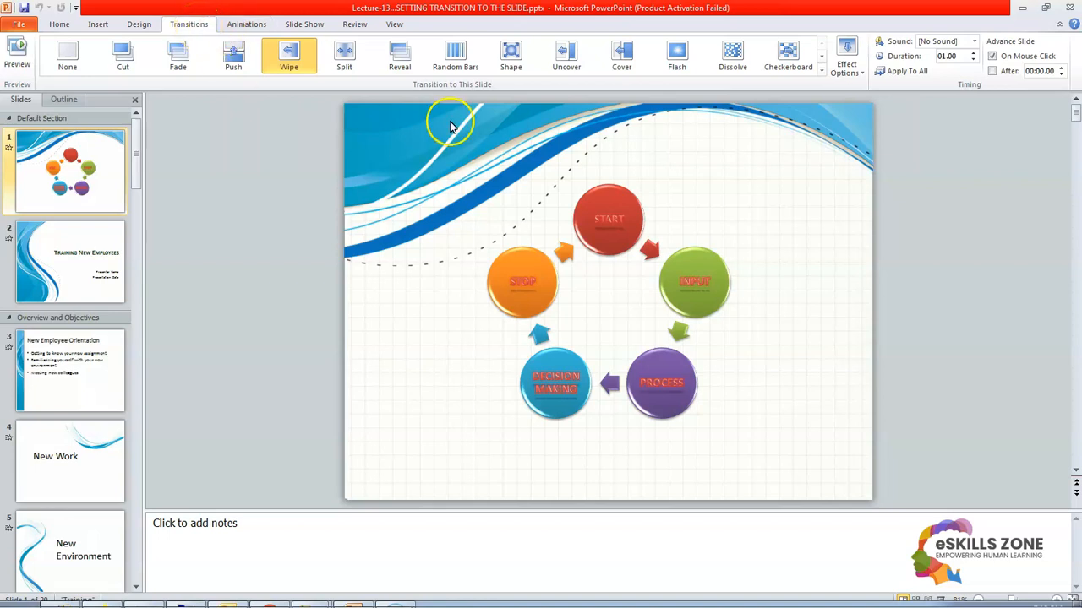
mouse_move(431, 100)
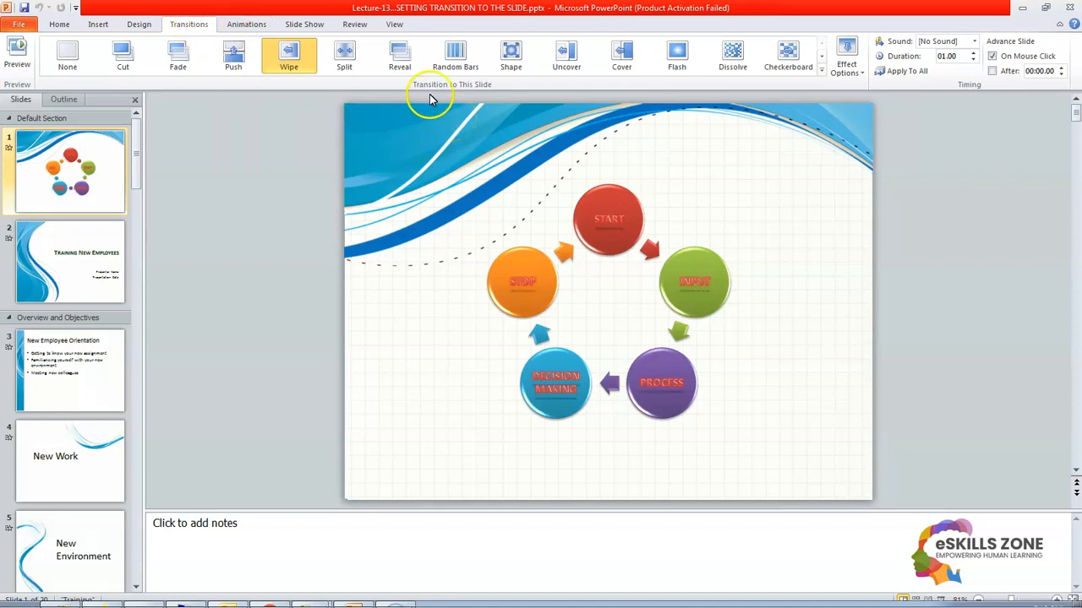
mouse_move(476, 91)
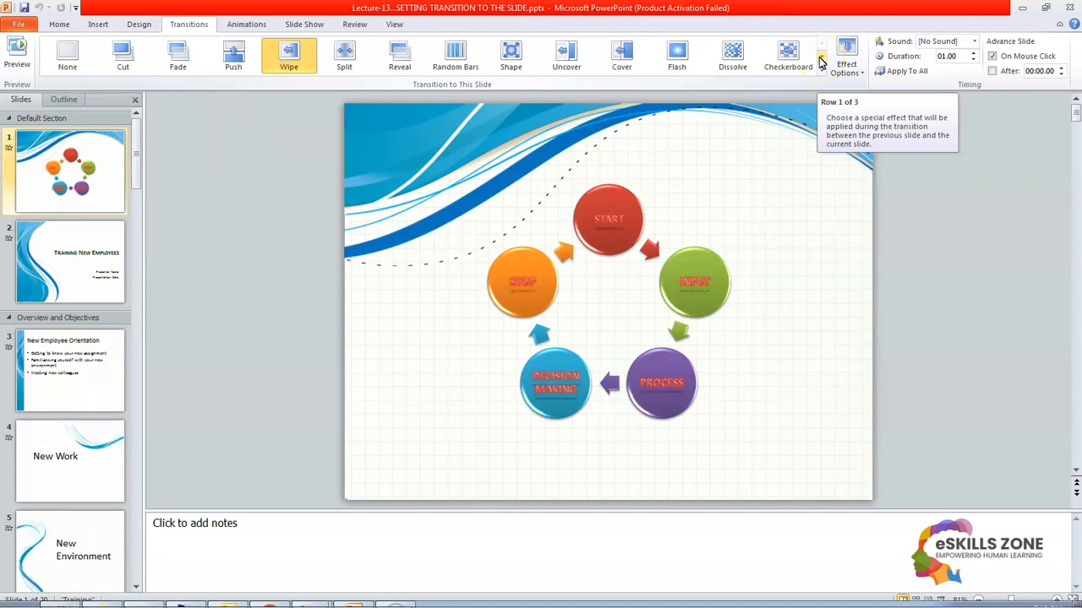
left_click(820, 56)
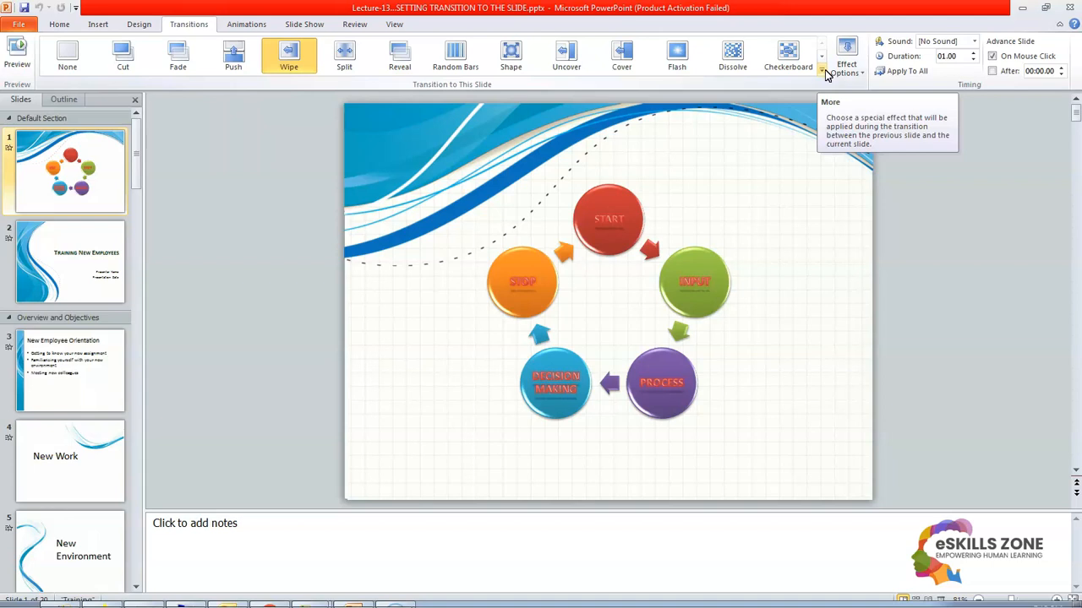
mouse_move(822, 72)
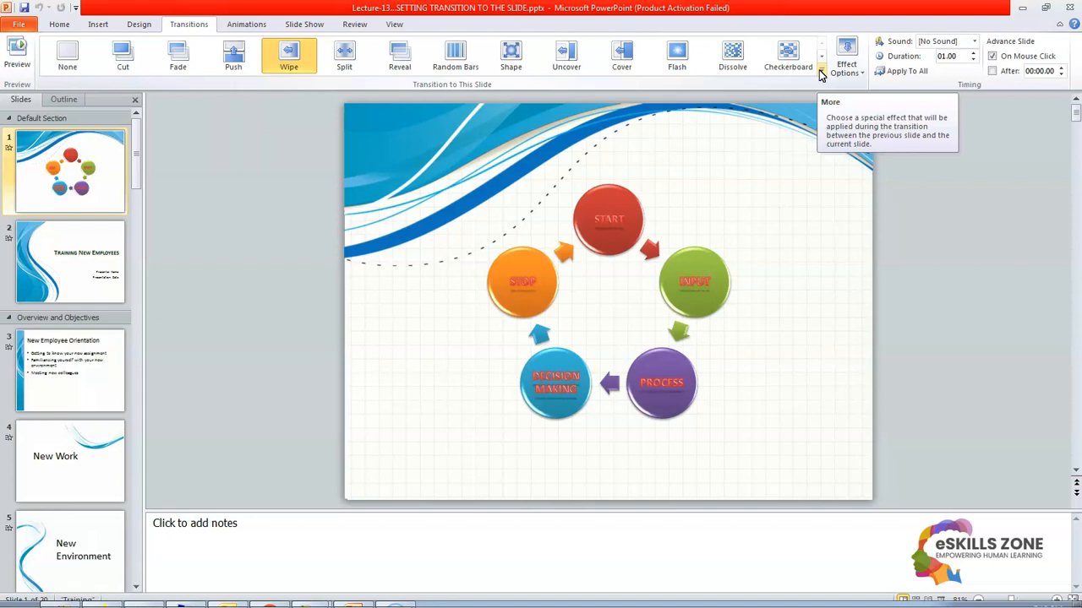
left_click(820, 71)
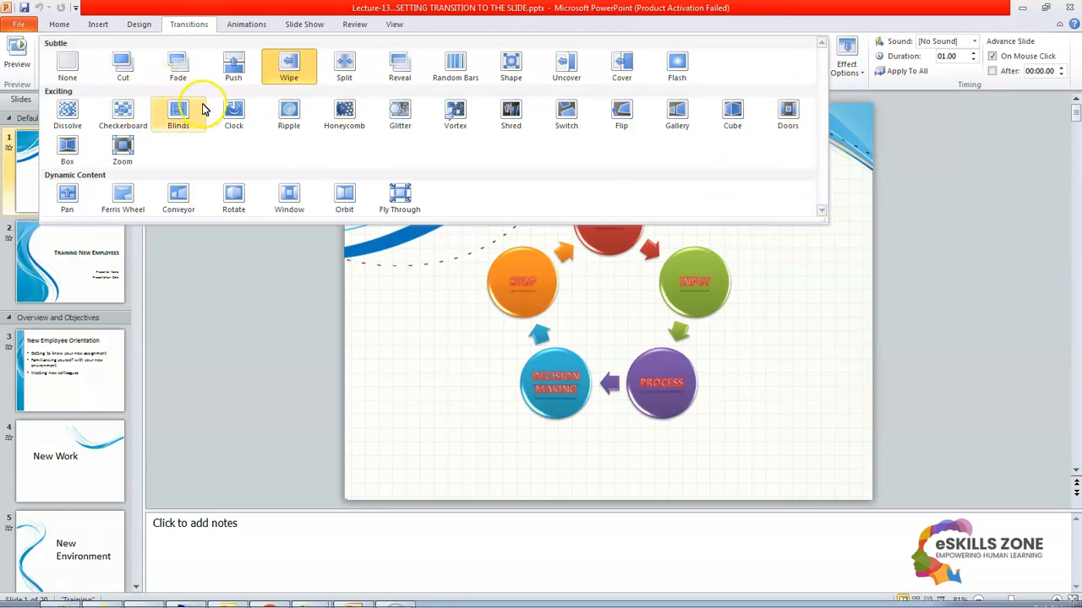
mouse_move(177, 114)
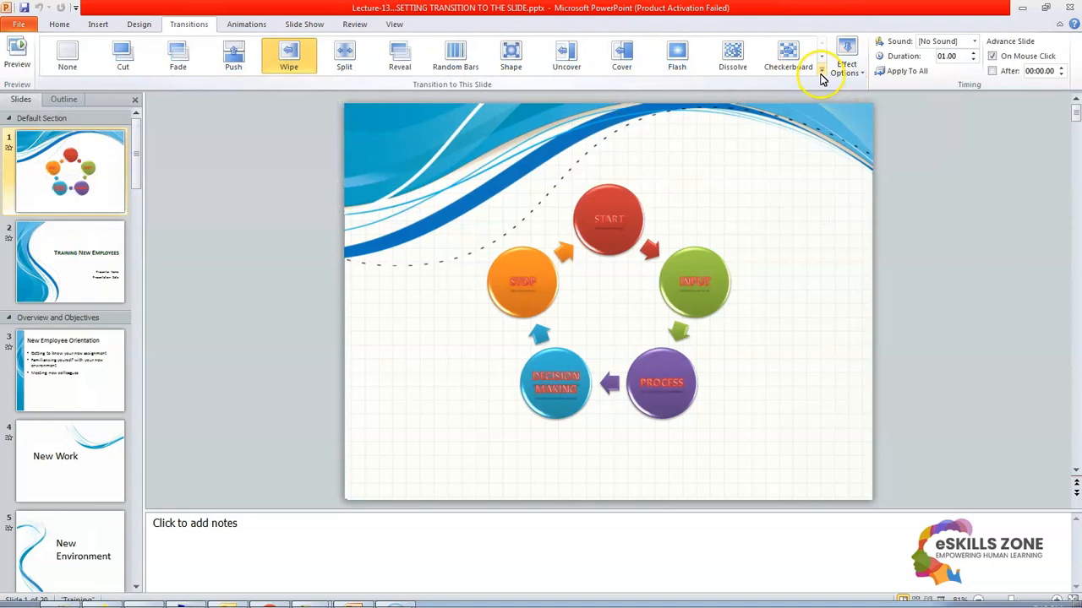
Step: Expand the transition gallery and try Honeycomb and Glitter on slide 1
left_click(821, 78)
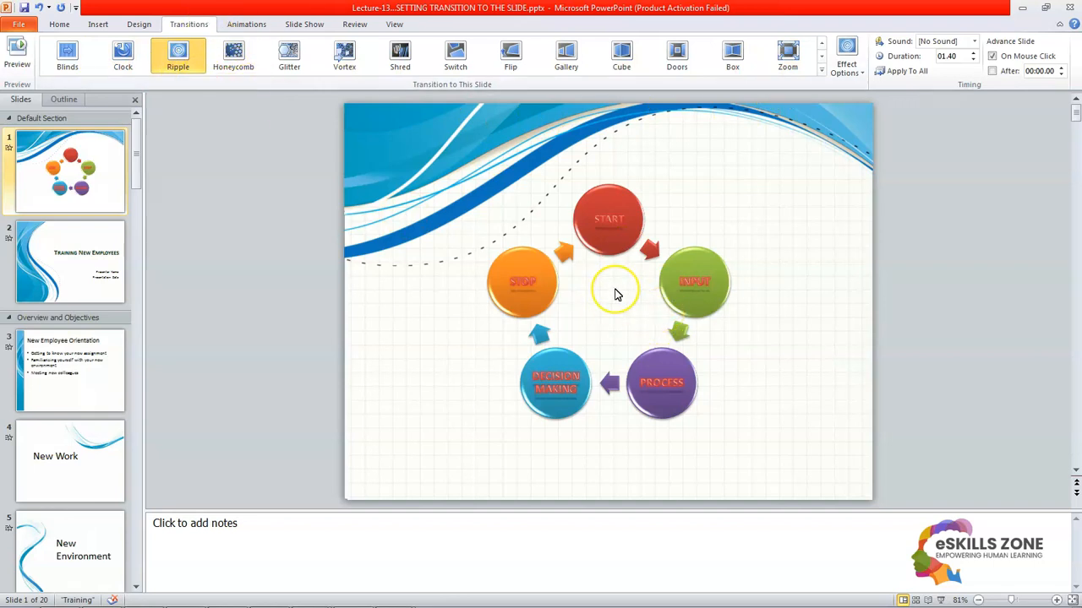
mouse_move(233, 55)
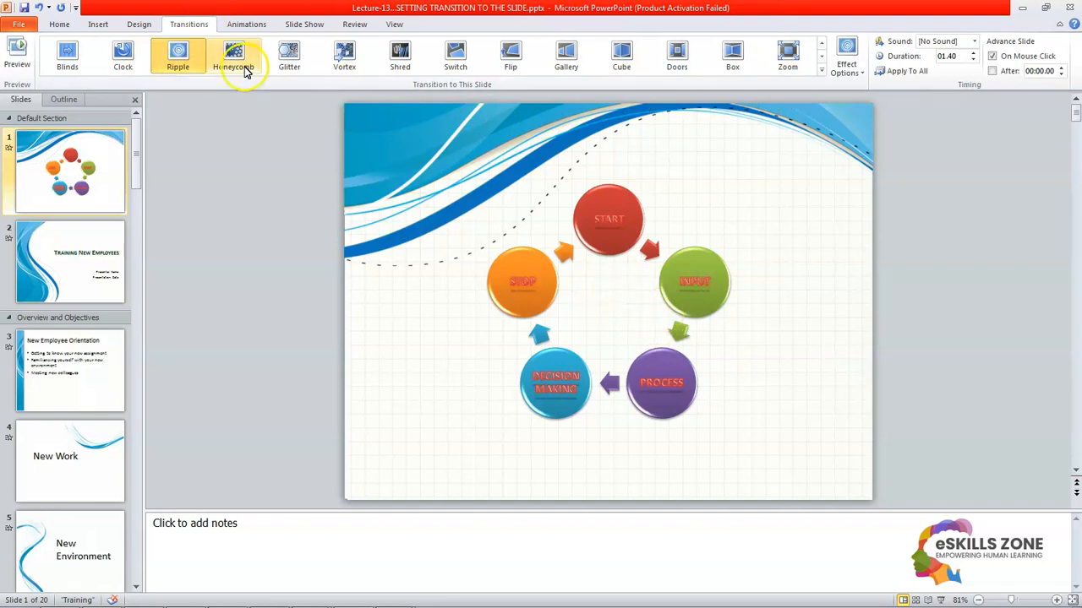
left_click(233, 56)
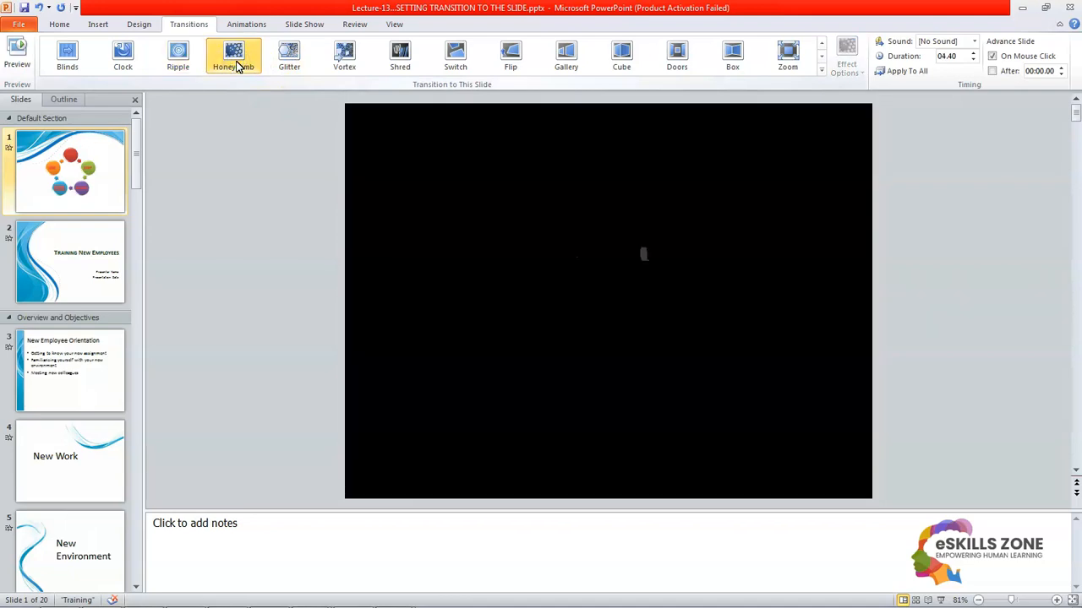
left_click(234, 55)
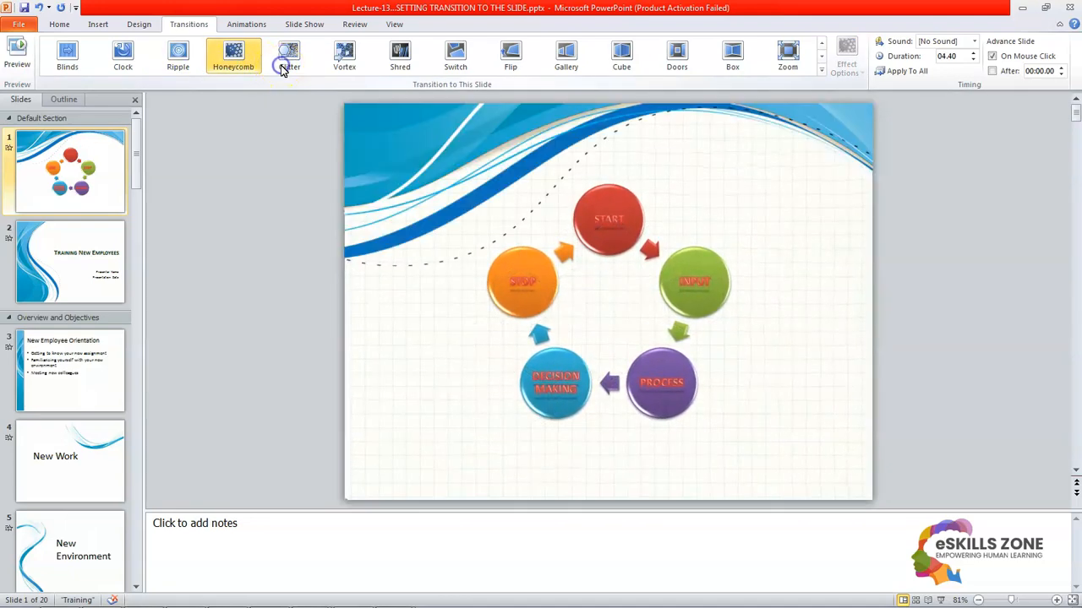
left_click(289, 55)
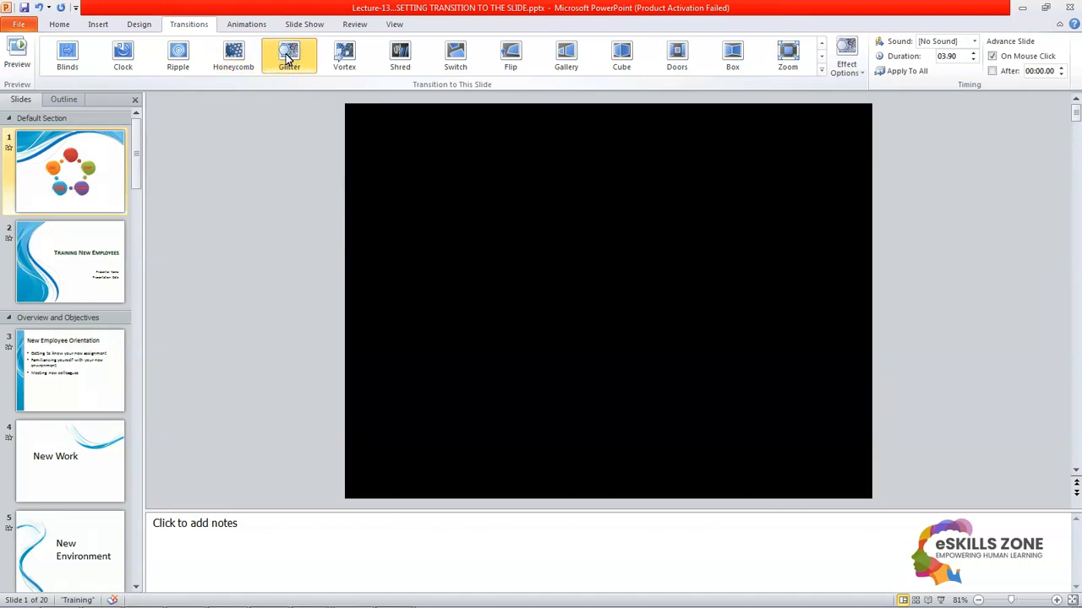
left_click(289, 55)
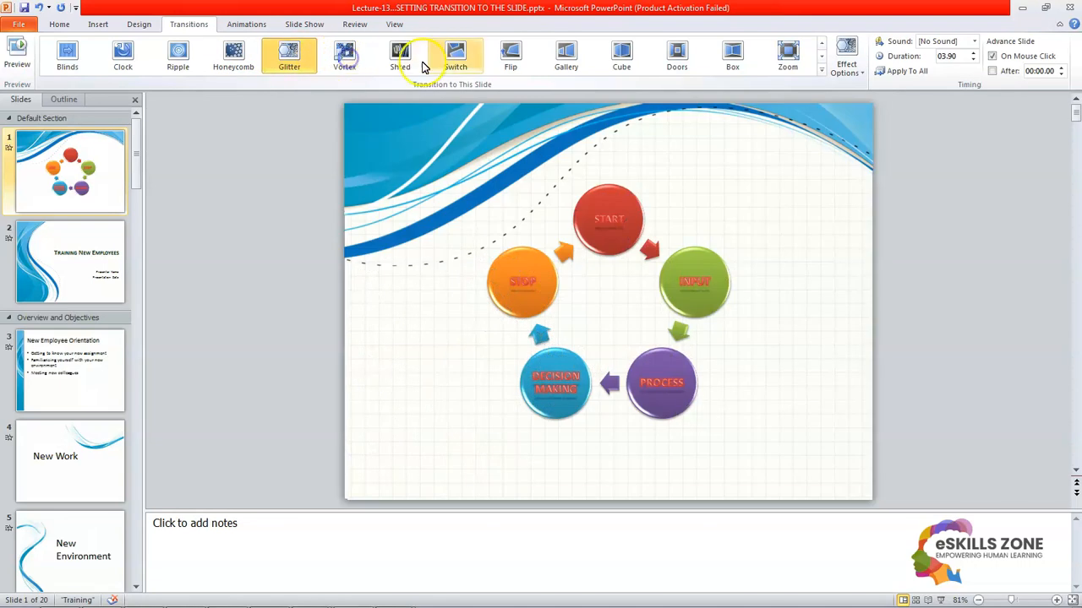
Step: Try the Vortex, Blinds and Clock transitions on slide 1
left_click(344, 56)
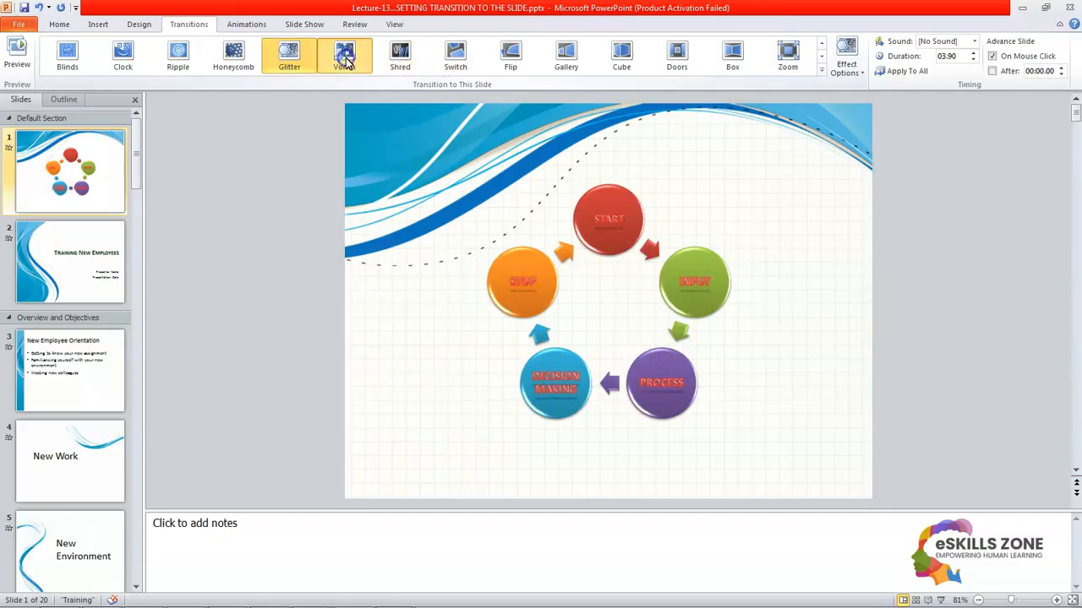
left_click(344, 55)
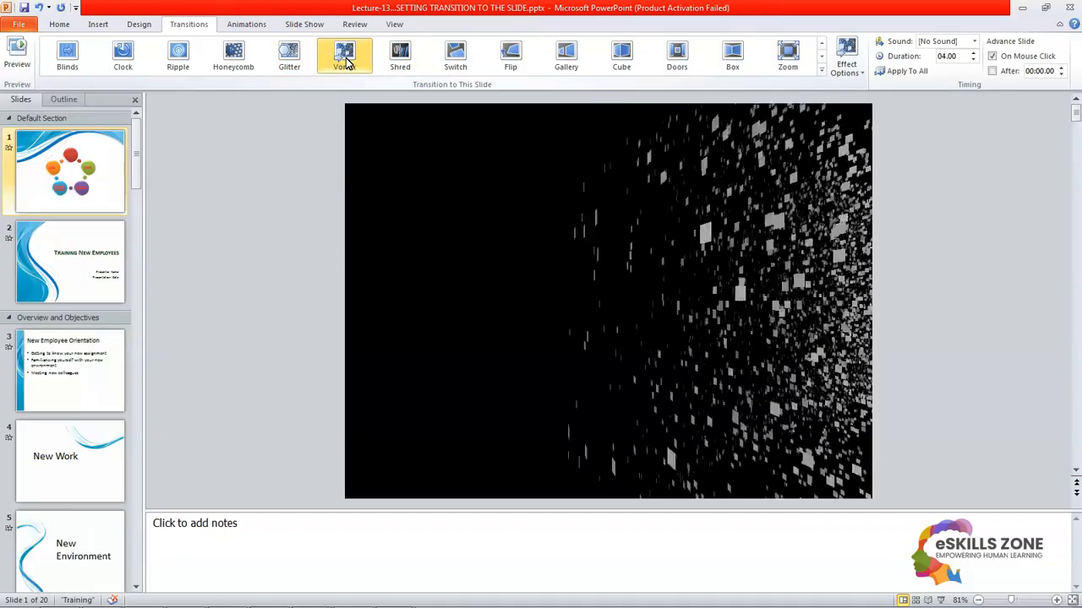
left_click(344, 55)
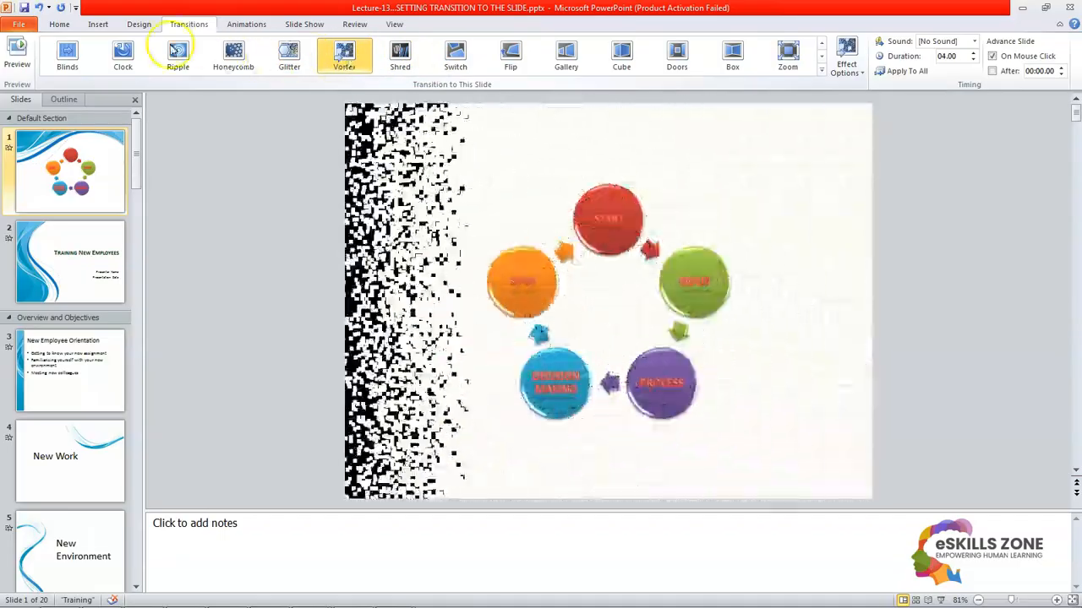
left_click(122, 55)
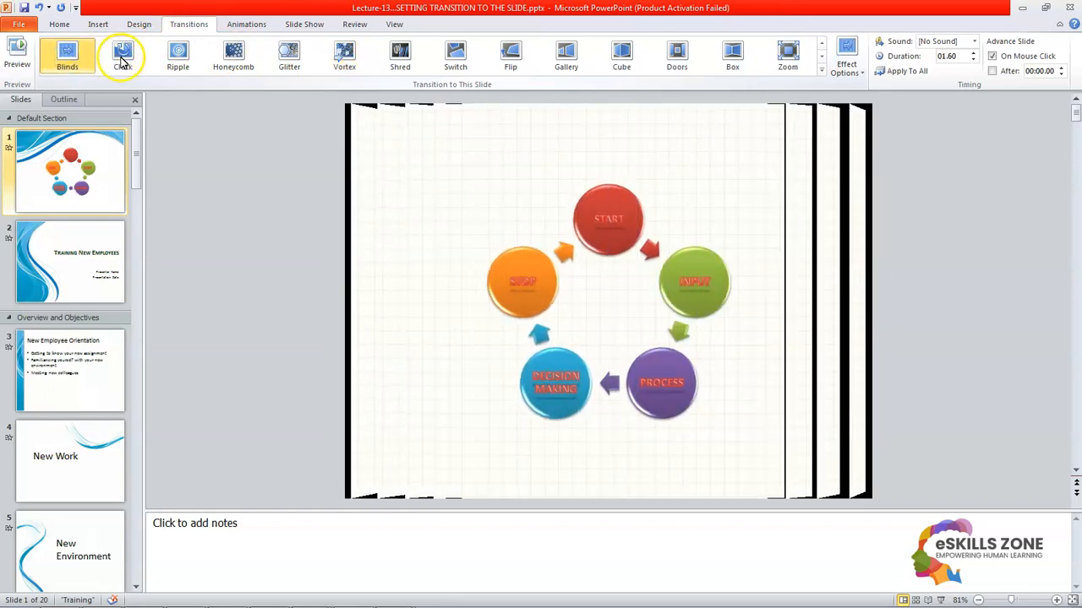
left_click(122, 56)
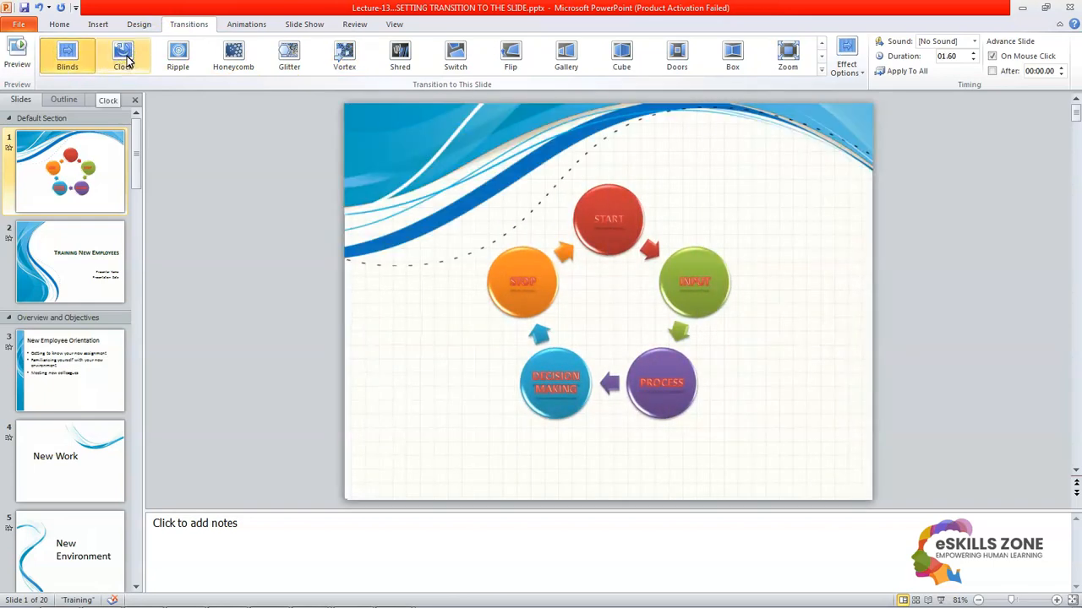
left_click(123, 56)
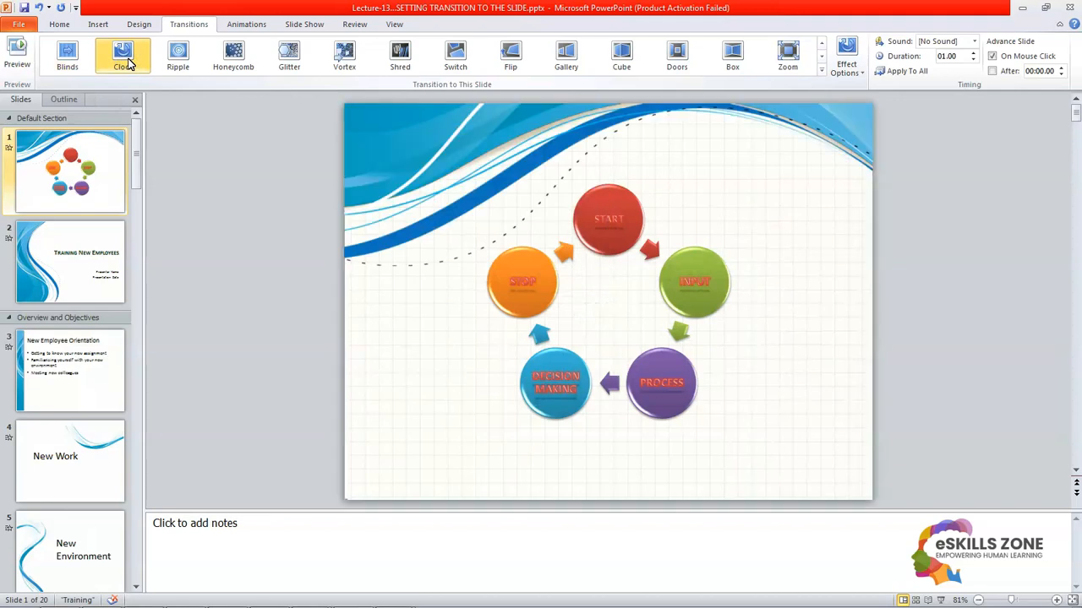
left_click(122, 55)
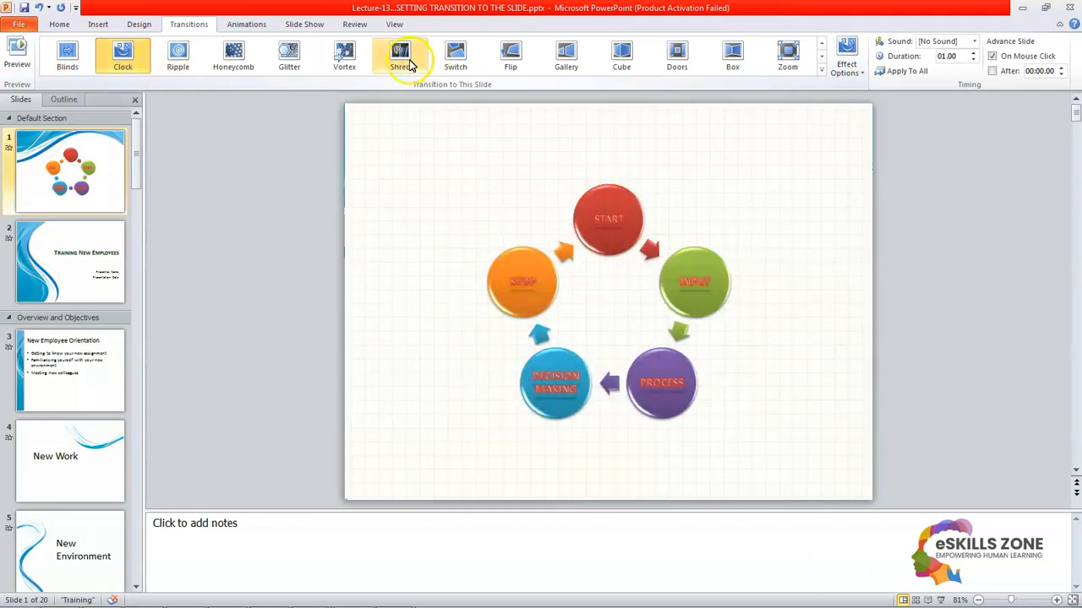
Step: Try Shred, Switch, Flip, Gallery, Cube, Doors and Box on slide 1
left_click(400, 55)
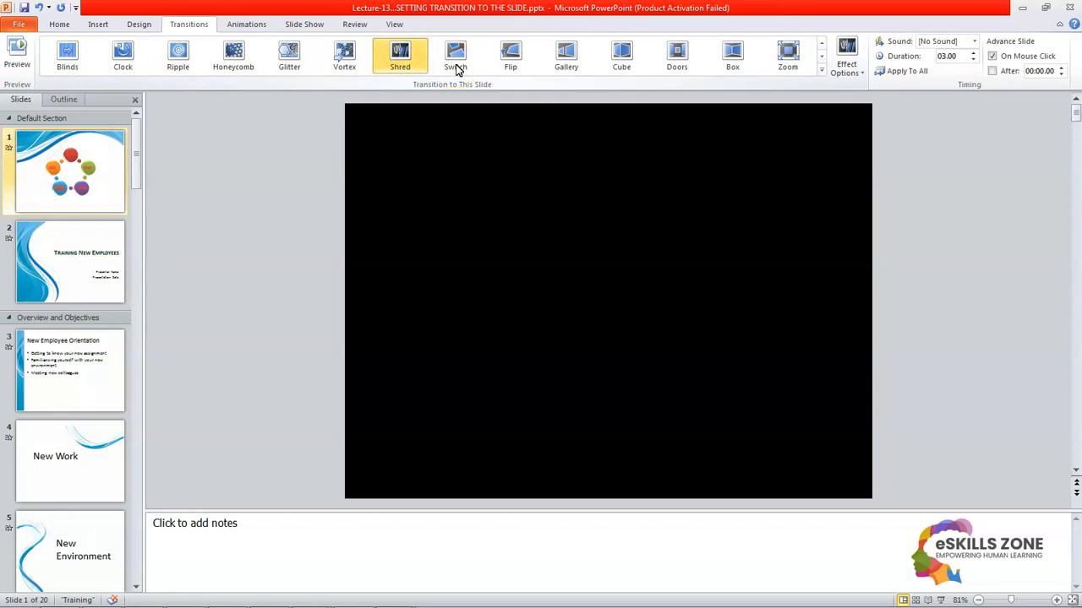
left_click(456, 56)
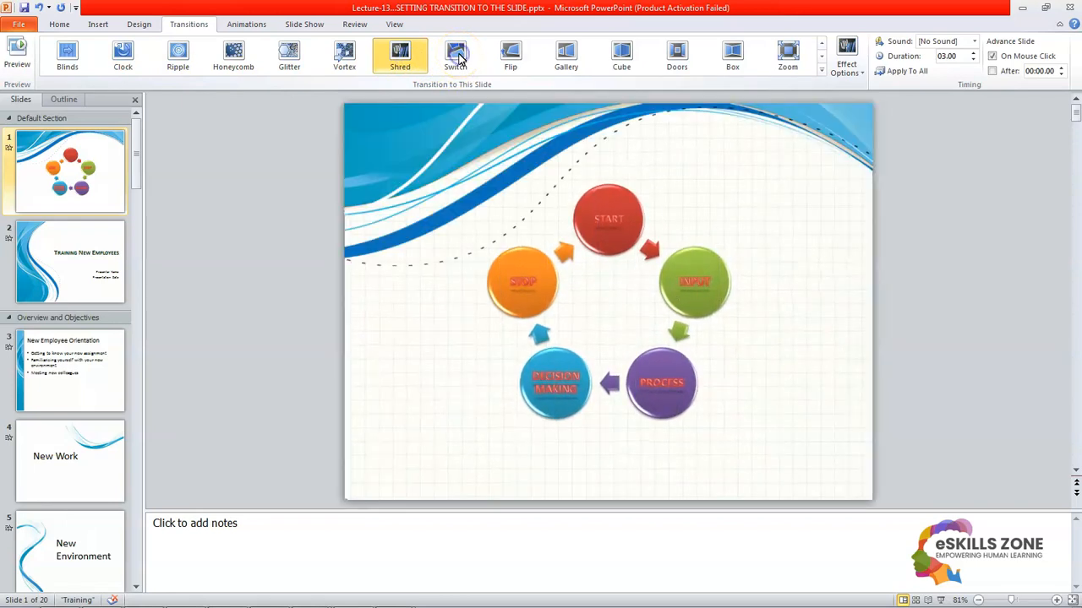
left_click(455, 54)
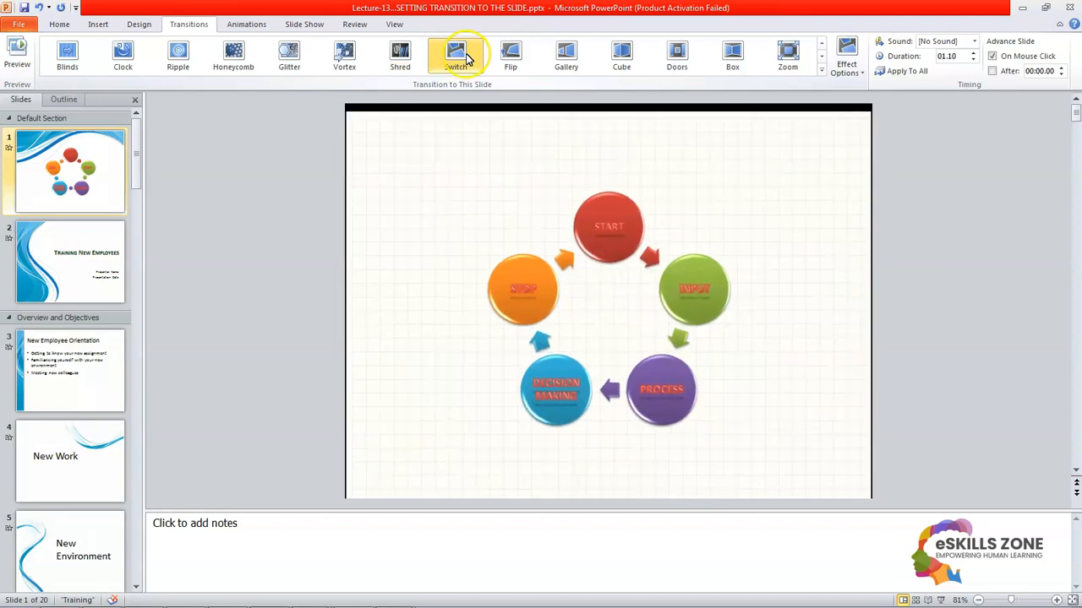
left_click(510, 55)
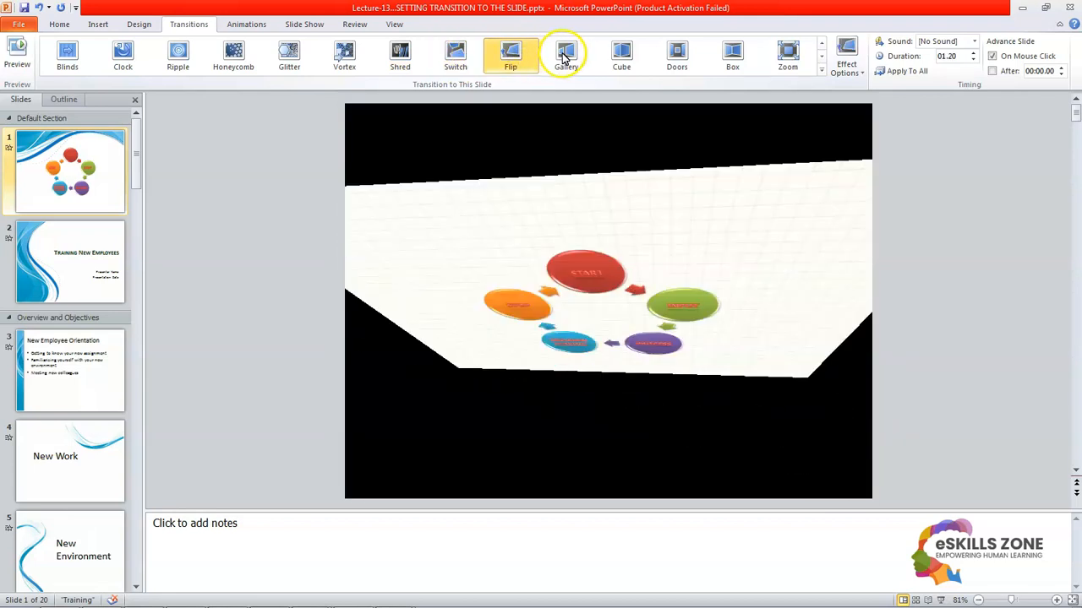
left_click(565, 55)
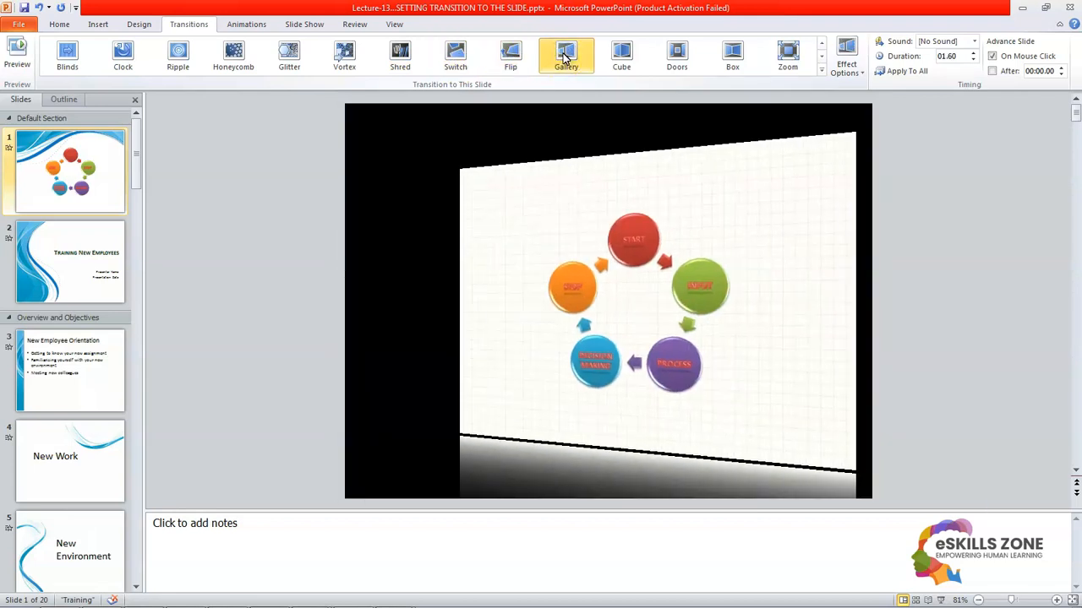
left_click(621, 55)
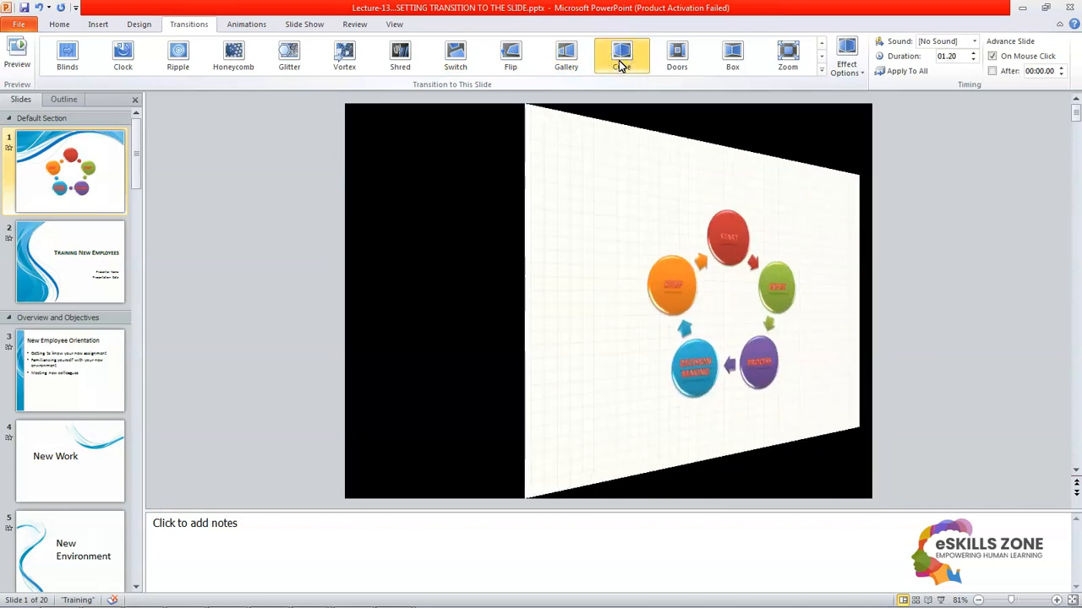
left_click(676, 55)
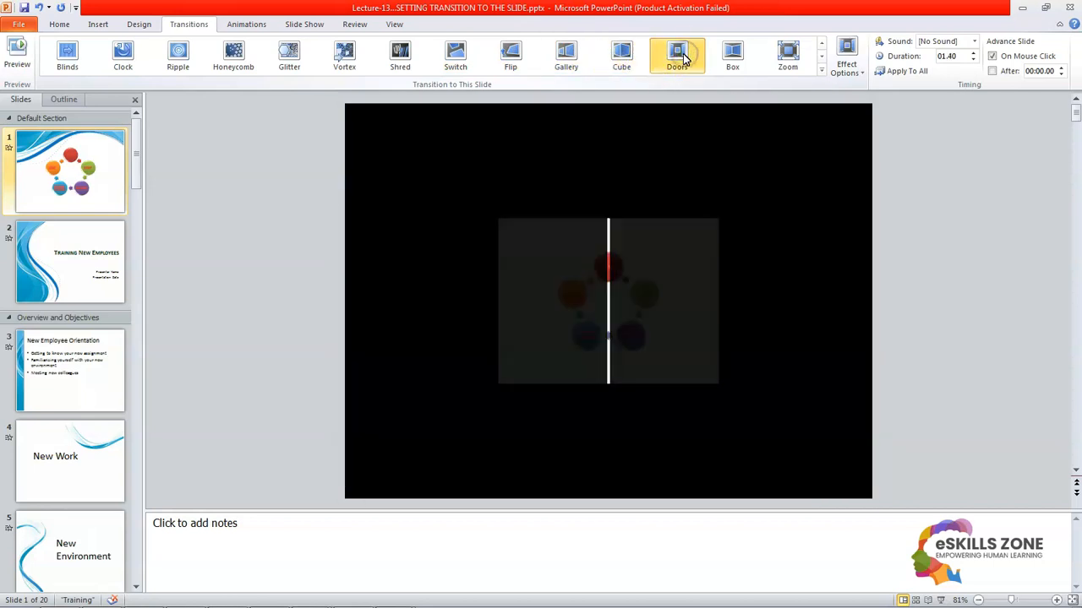
left_click(732, 55)
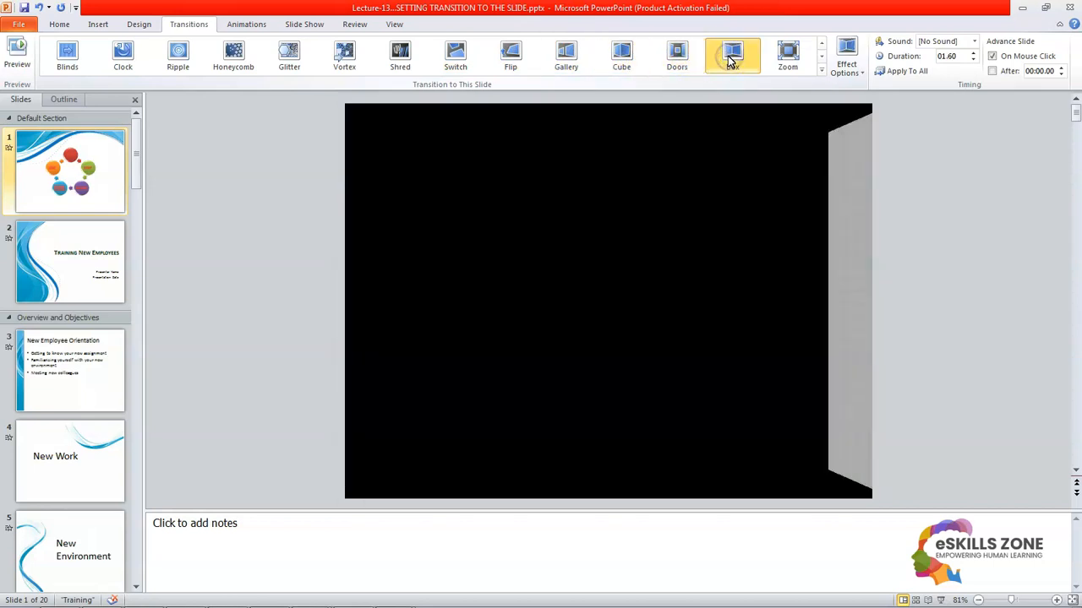
Step: Try the Pan, Ferris Wheel and Conveyor transitions from the next gallery row
left_click(787, 55)
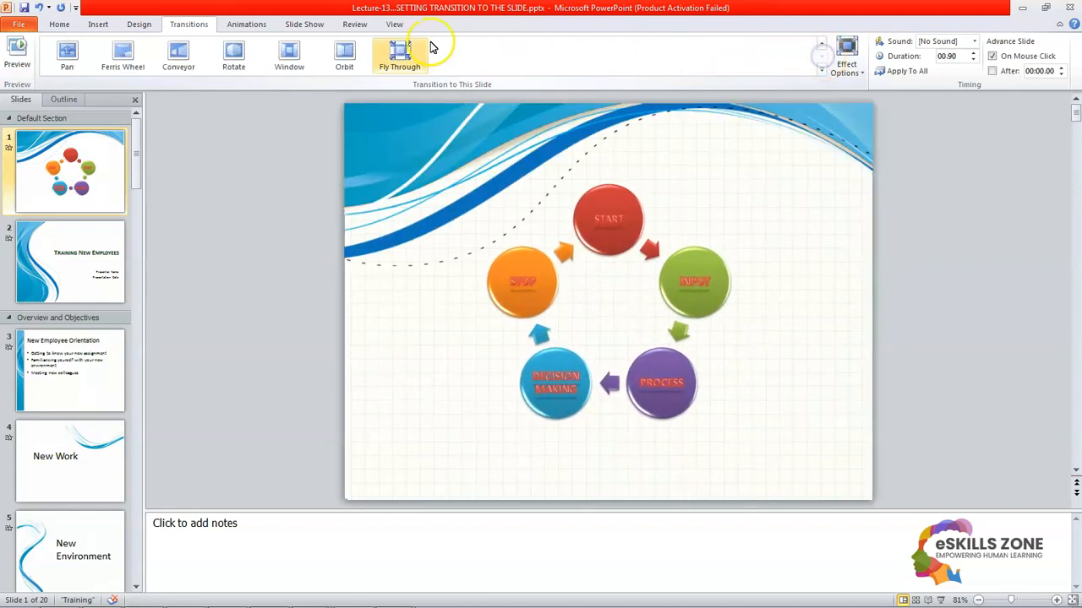
left_click(67, 55)
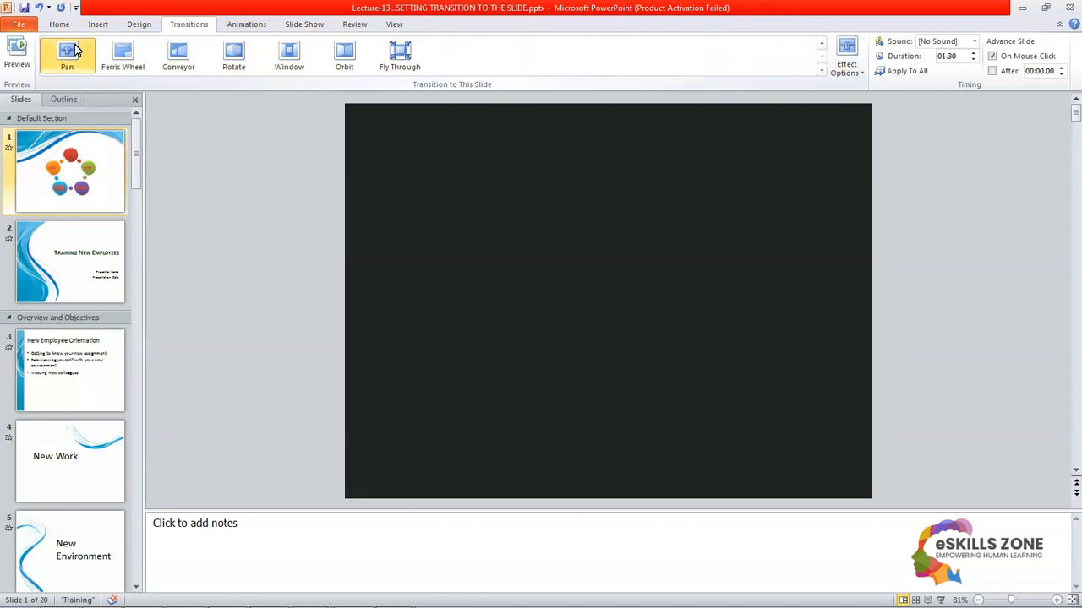
left_click(122, 52)
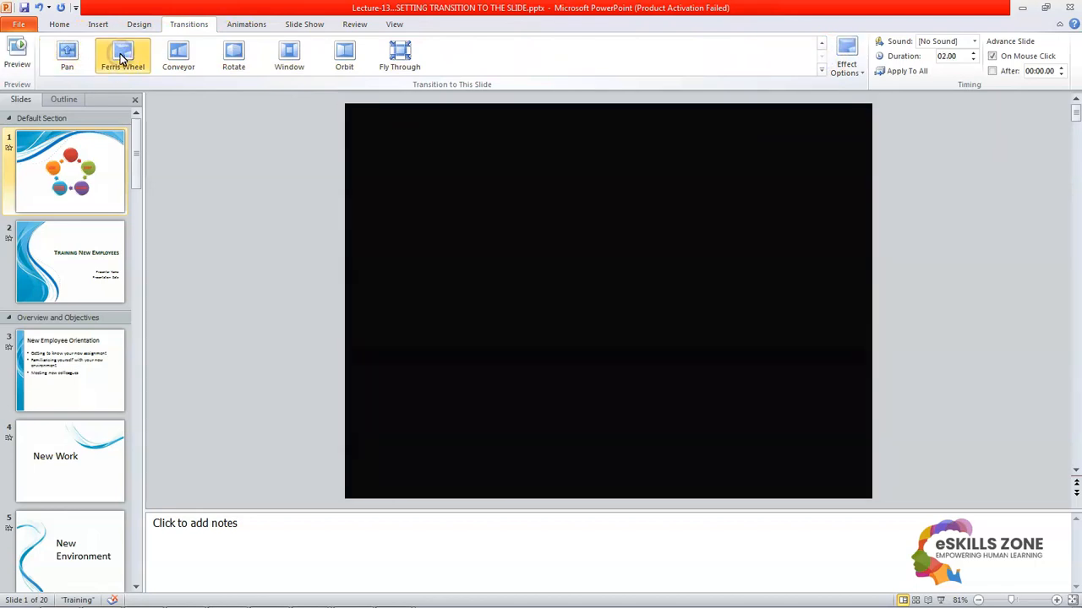
left_click(123, 55)
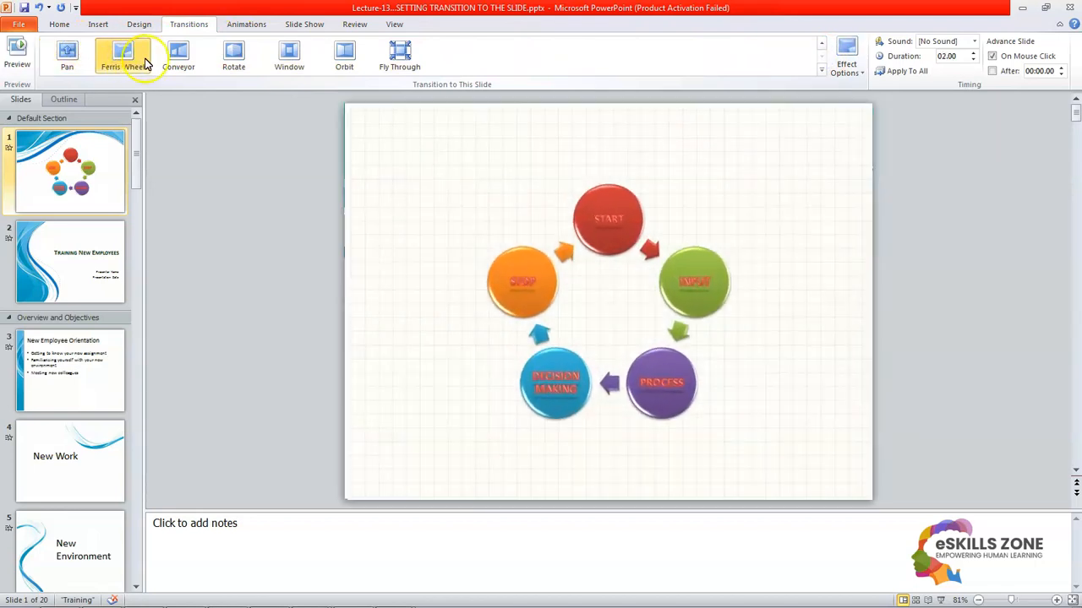
left_click(178, 56)
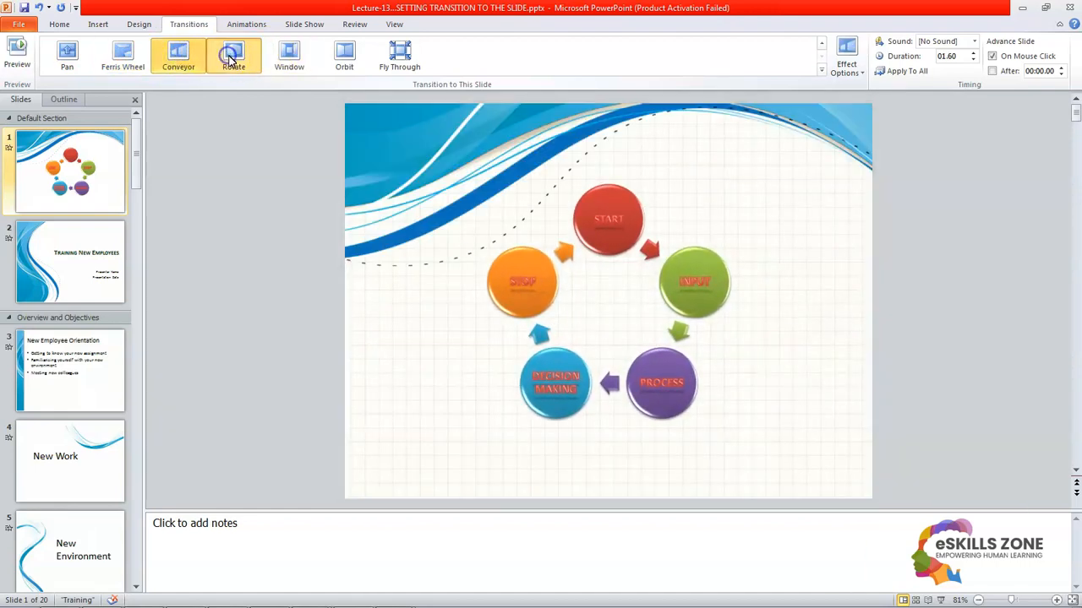
Step: Try Rotate, Window and Orbit, then leave Fly Through as slide 1's transition
left_click(234, 56)
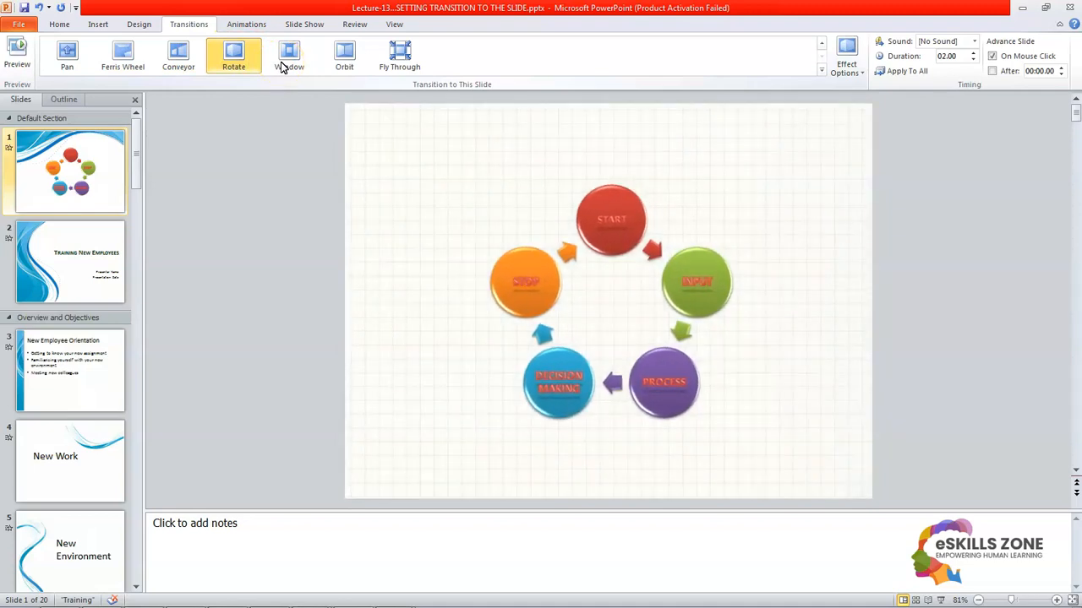
left_click(289, 55)
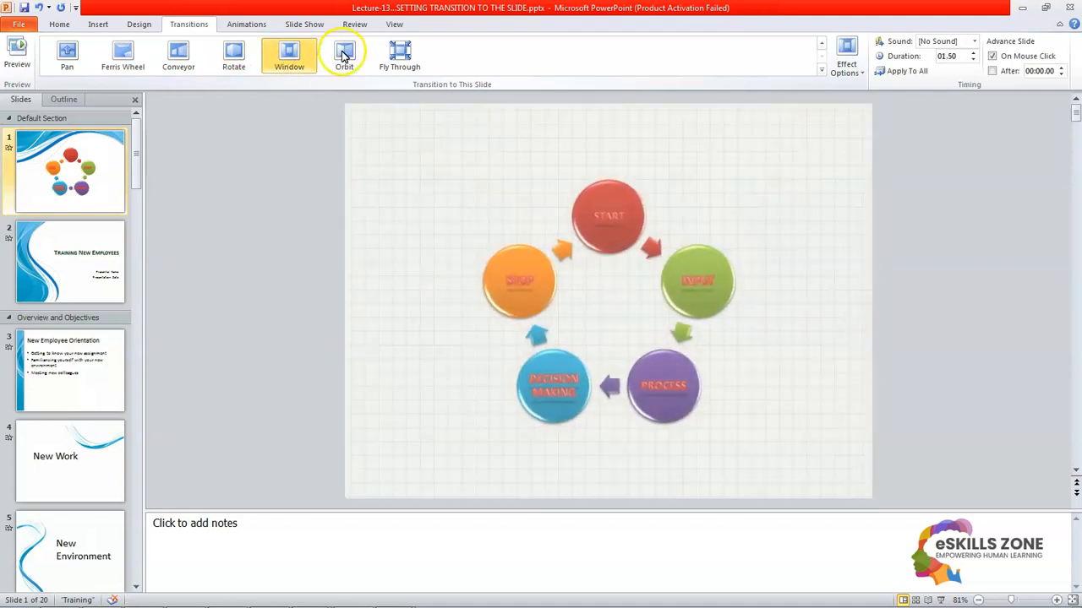
left_click(344, 55)
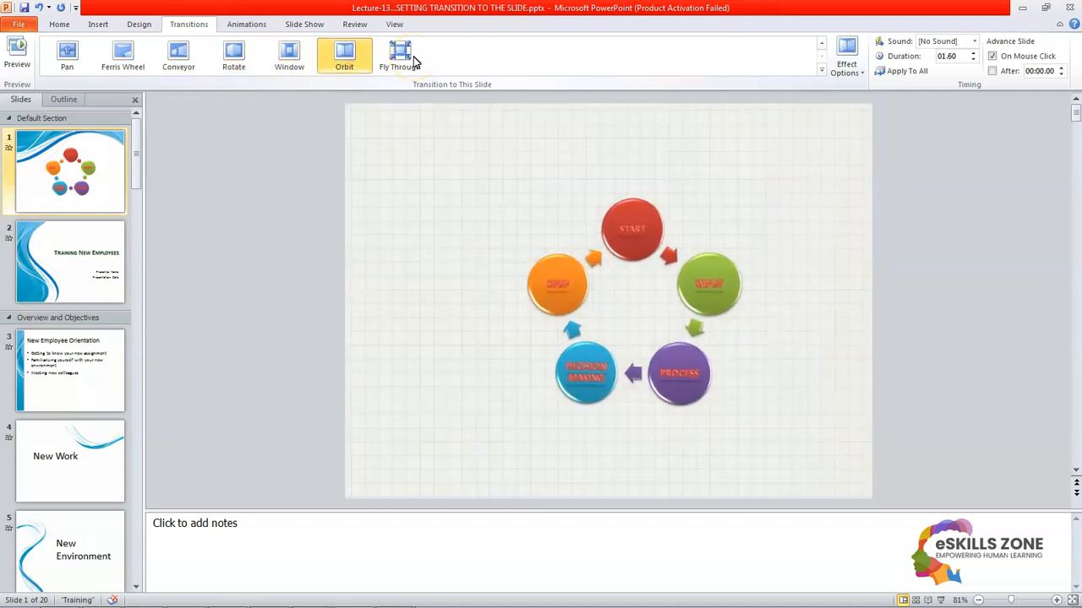
left_click(399, 55)
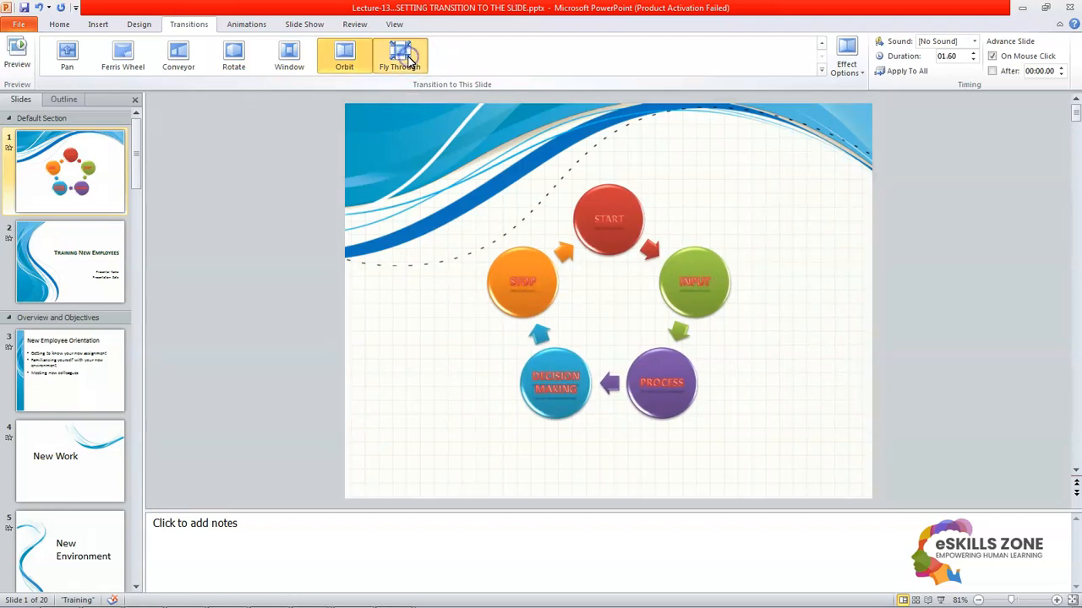
left_click(399, 55)
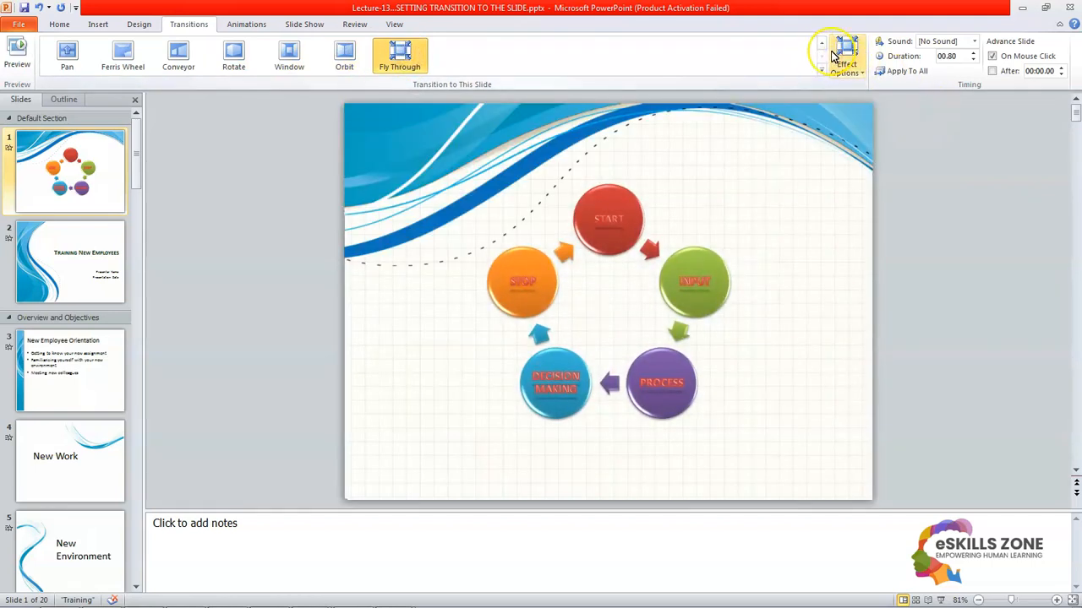
mouse_move(847, 50)
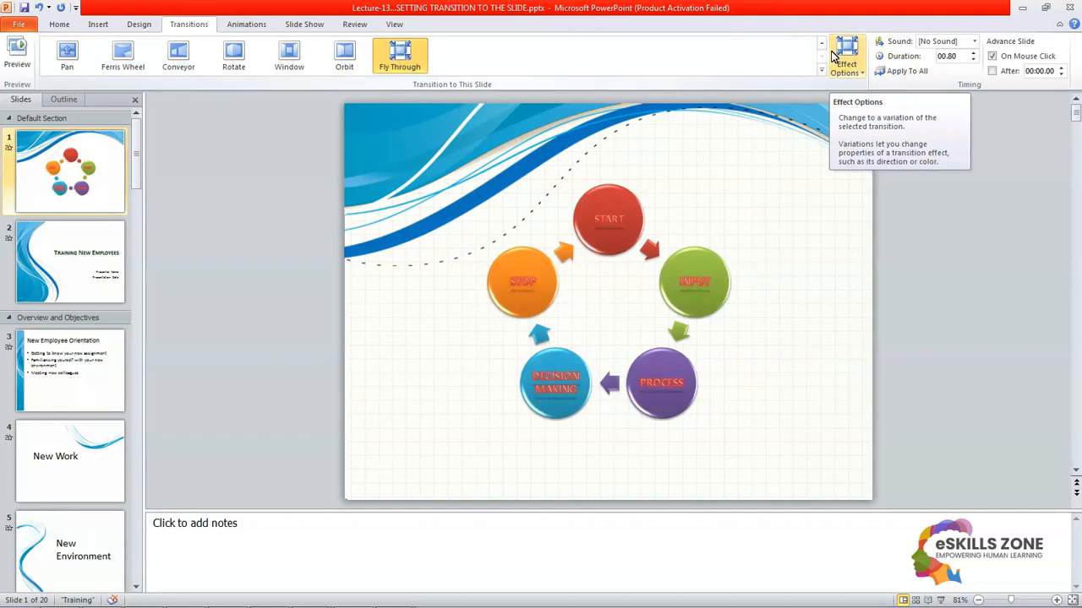
mouse_move(495, 90)
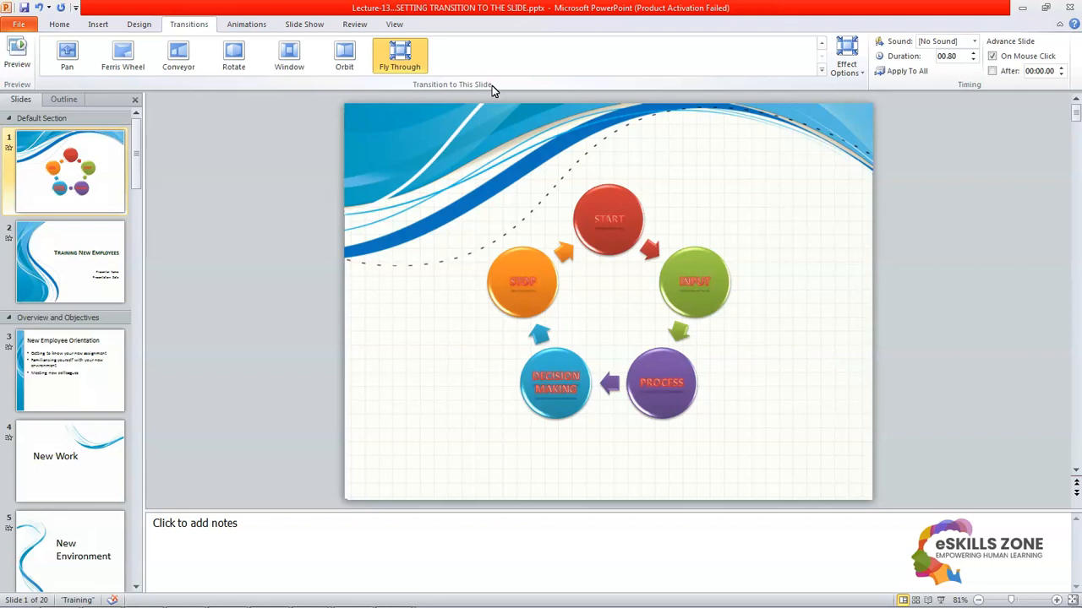
mouse_move(19, 47)
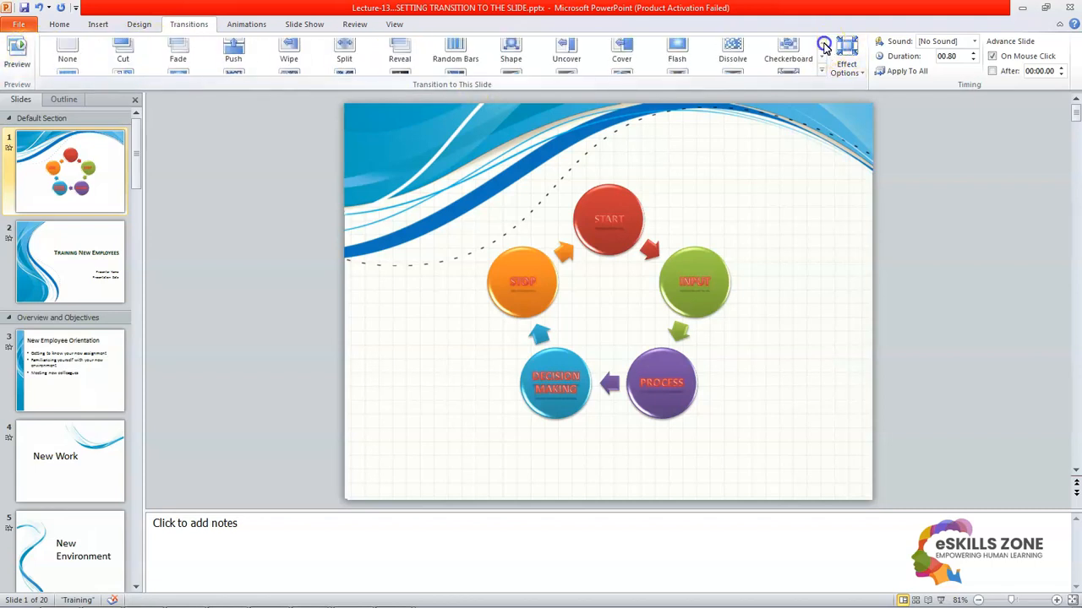
Step: Try the Fade, Split, Reveal and Random Bars transitions on slide 1
left_click(822, 42)
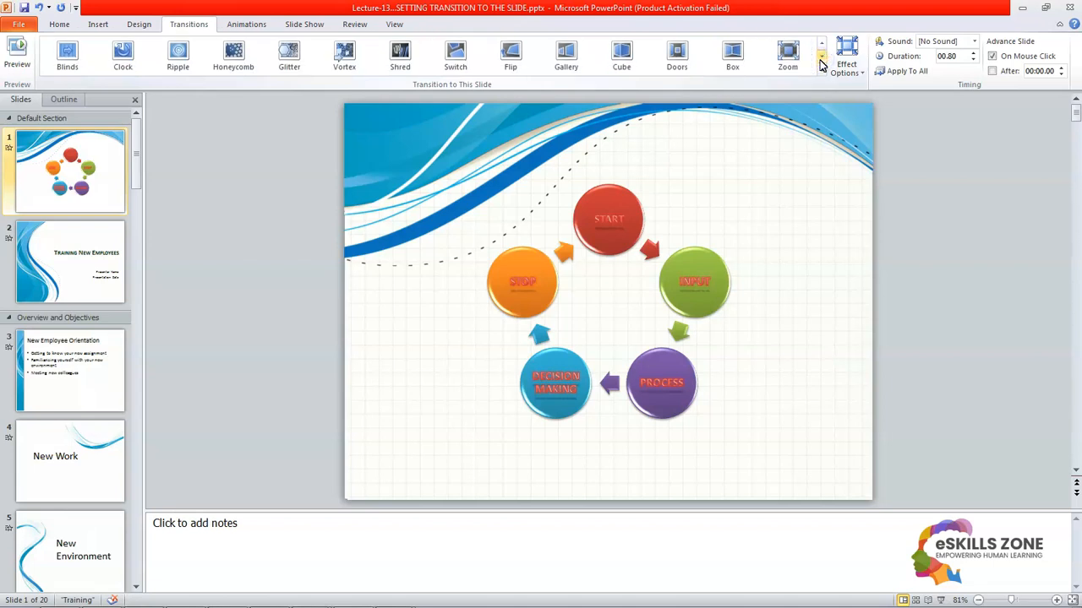
left_click(820, 44)
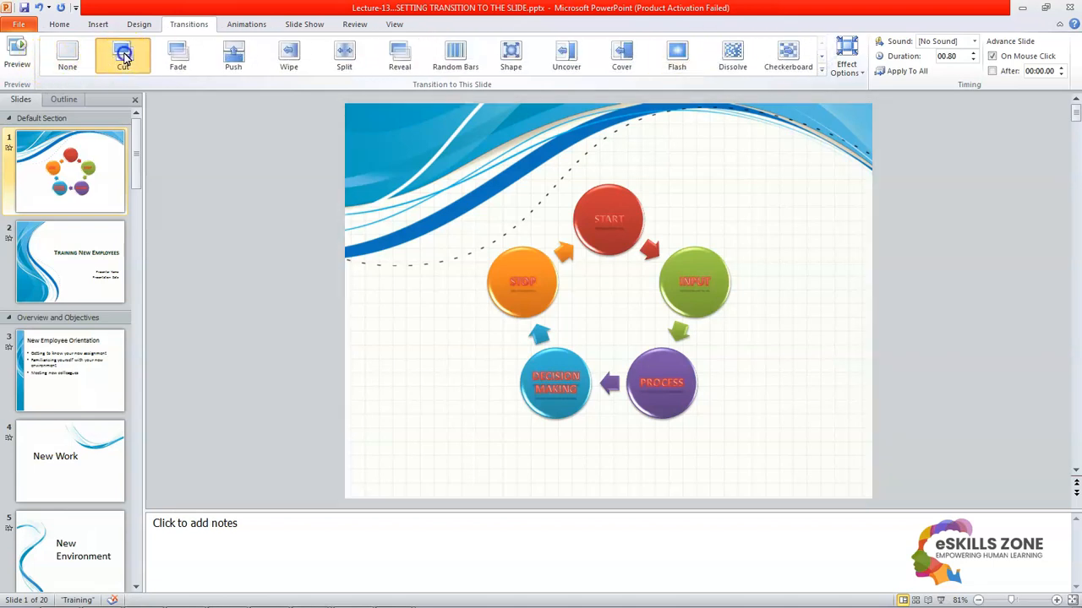
left_click(178, 54)
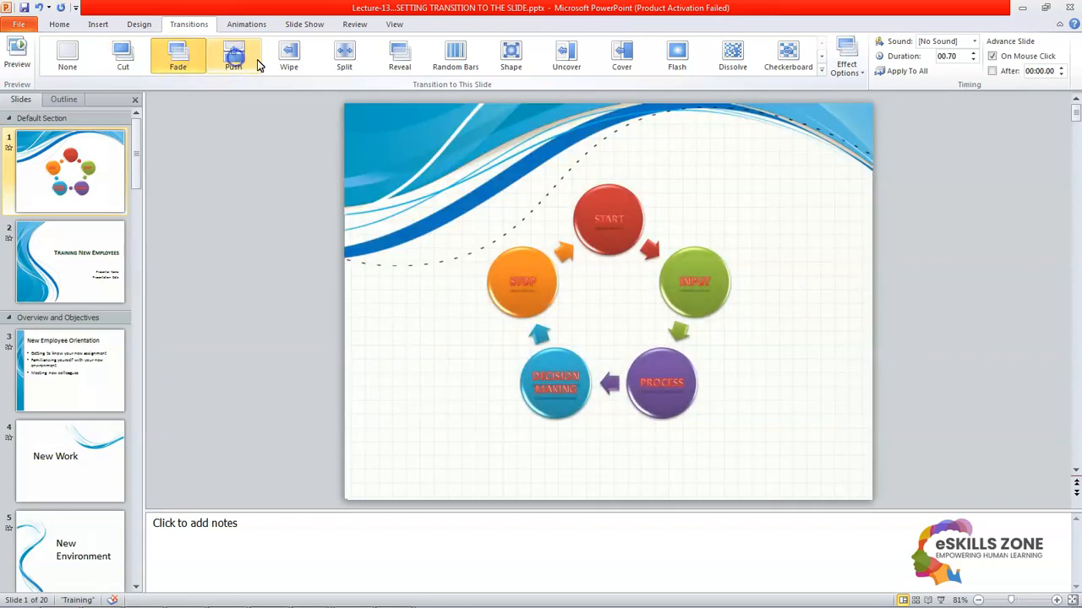
left_click(289, 55)
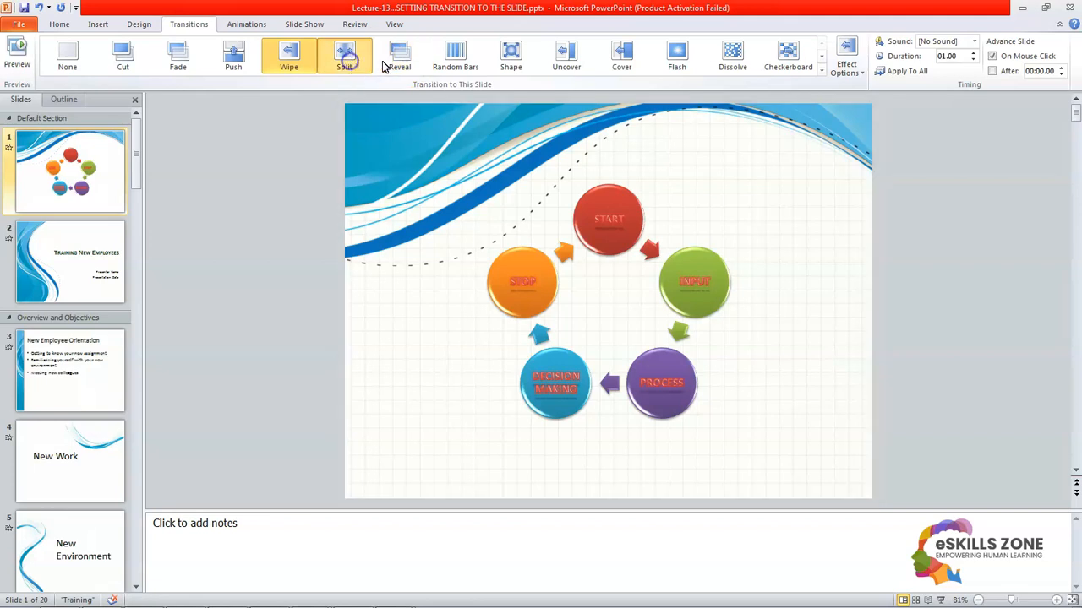
left_click(344, 55)
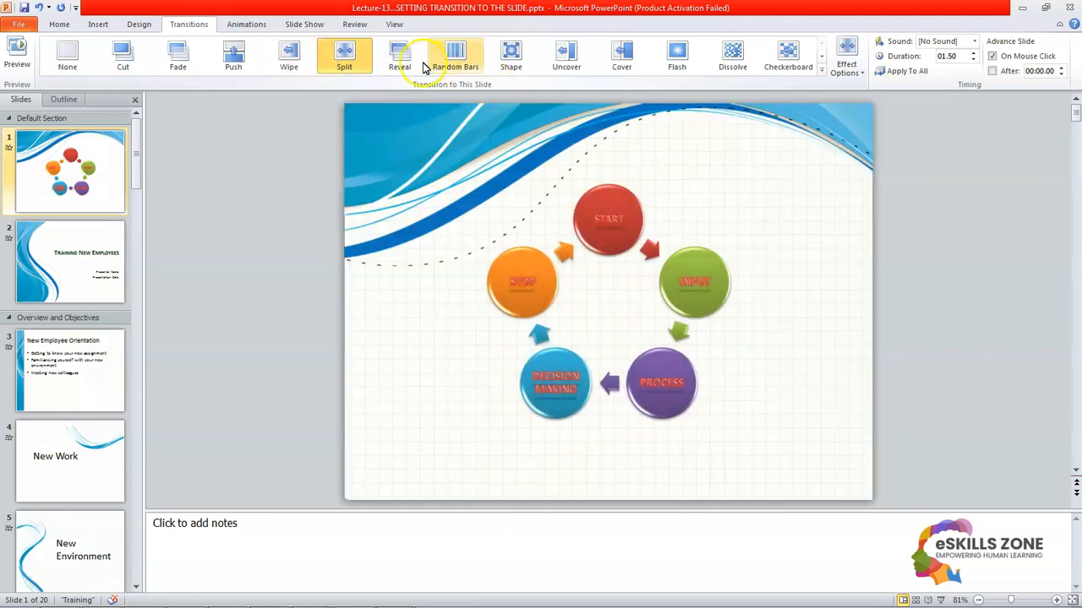
left_click(399, 55)
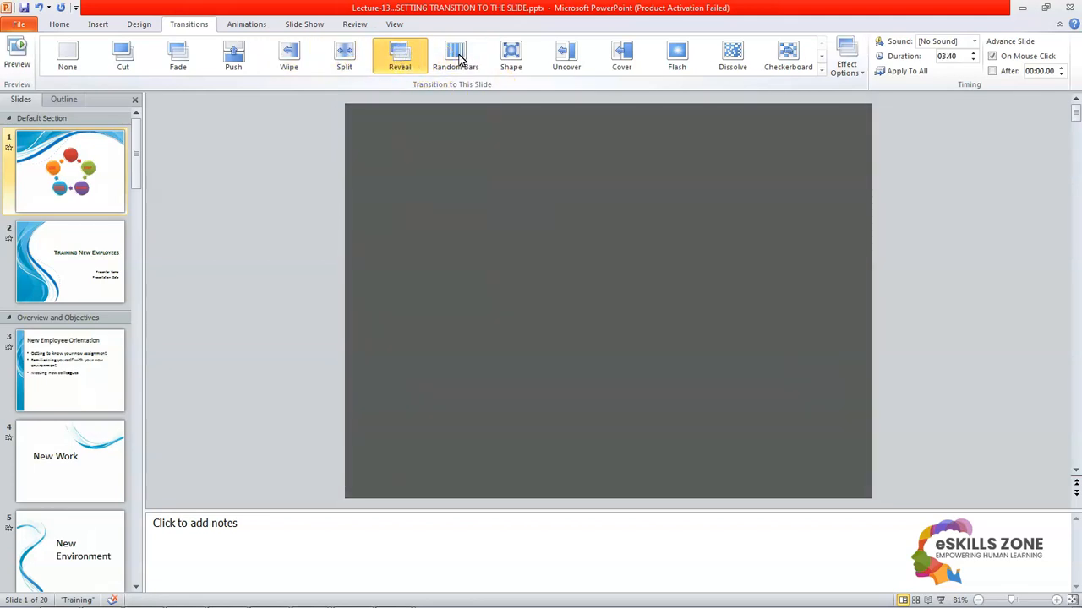
left_click(511, 55)
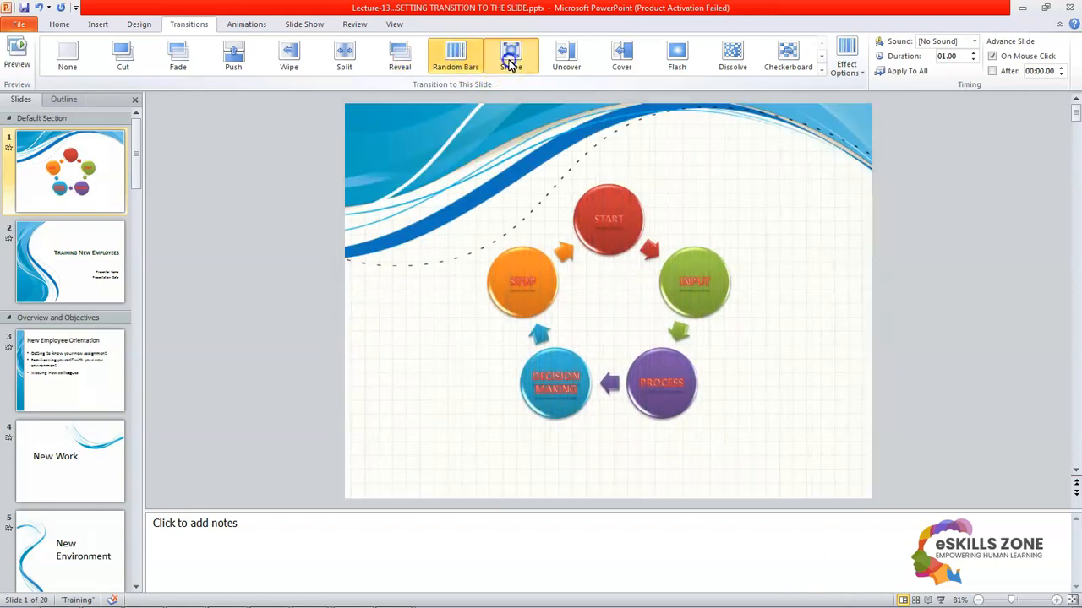
Step: Try Shape, Cover, Flash, Dissolve and Checkerboard, then apply Ripple to slide 1
left_click(510, 55)
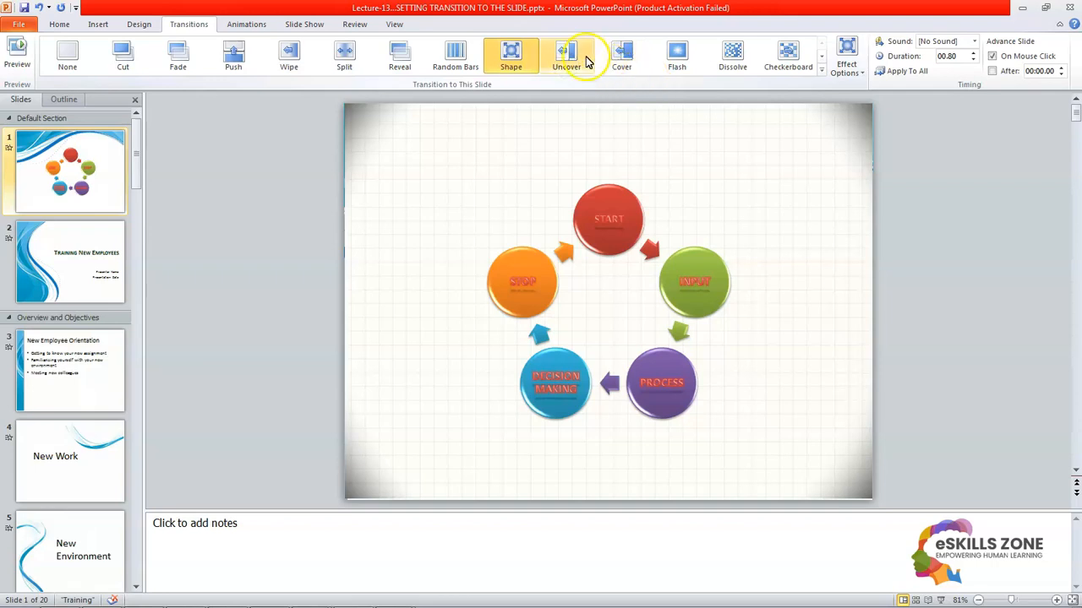
left_click(621, 55)
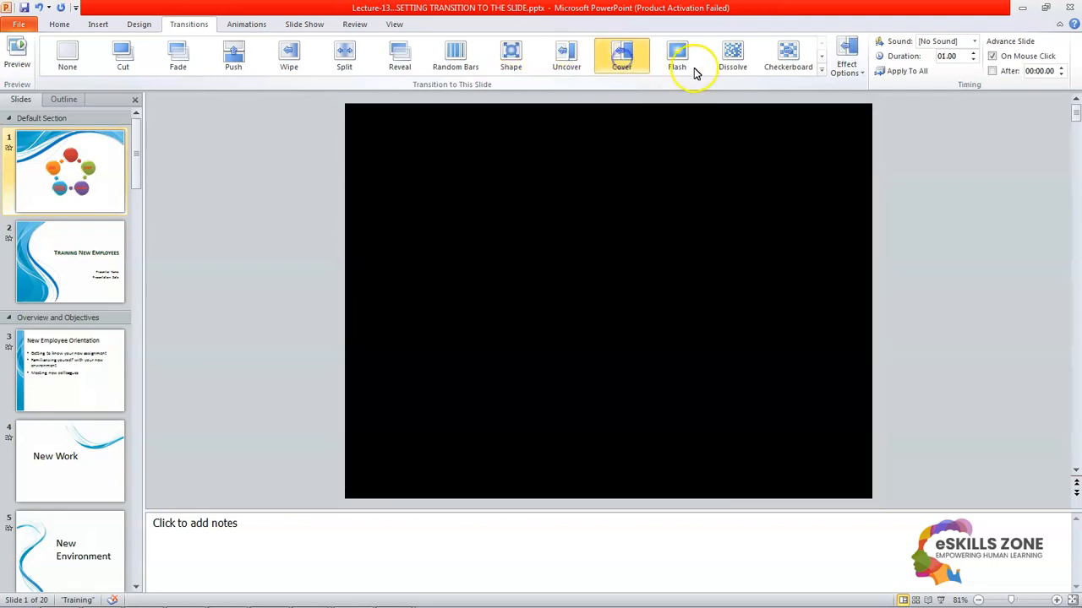
left_click(677, 55)
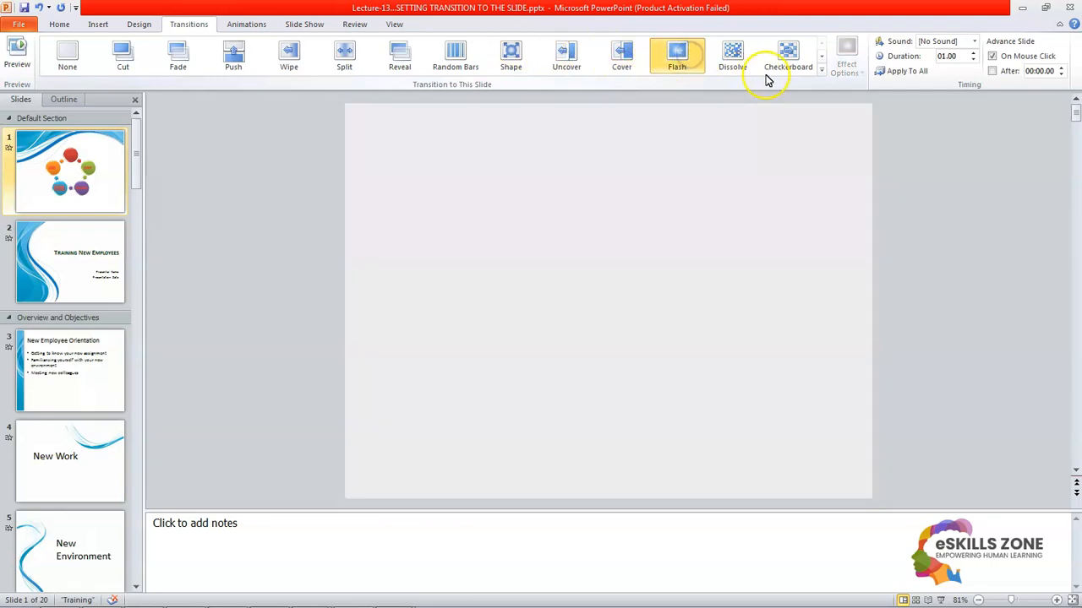
left_click(732, 55)
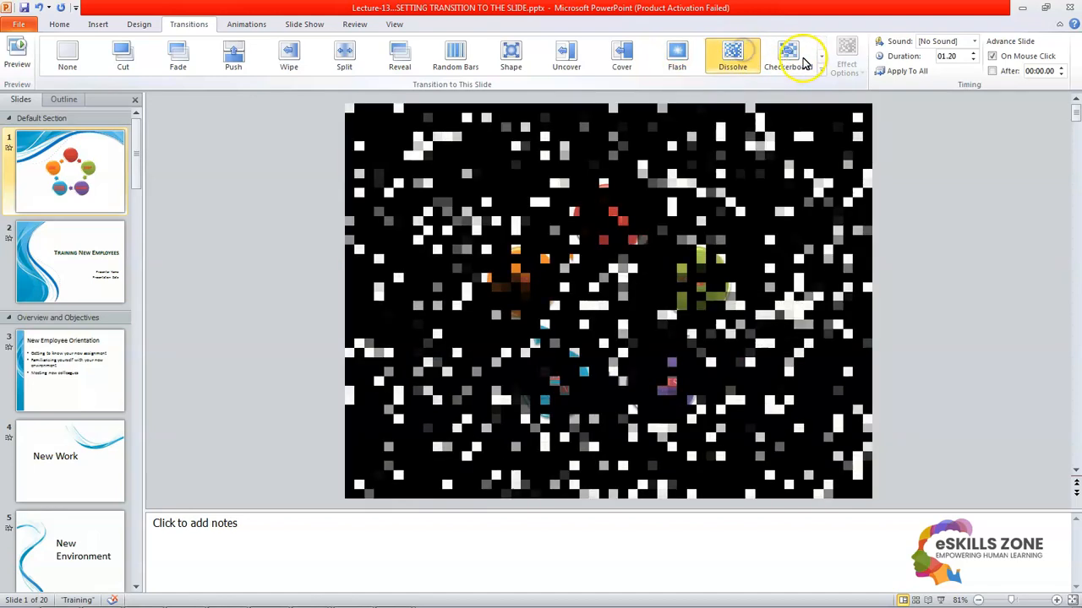
left_click(788, 55)
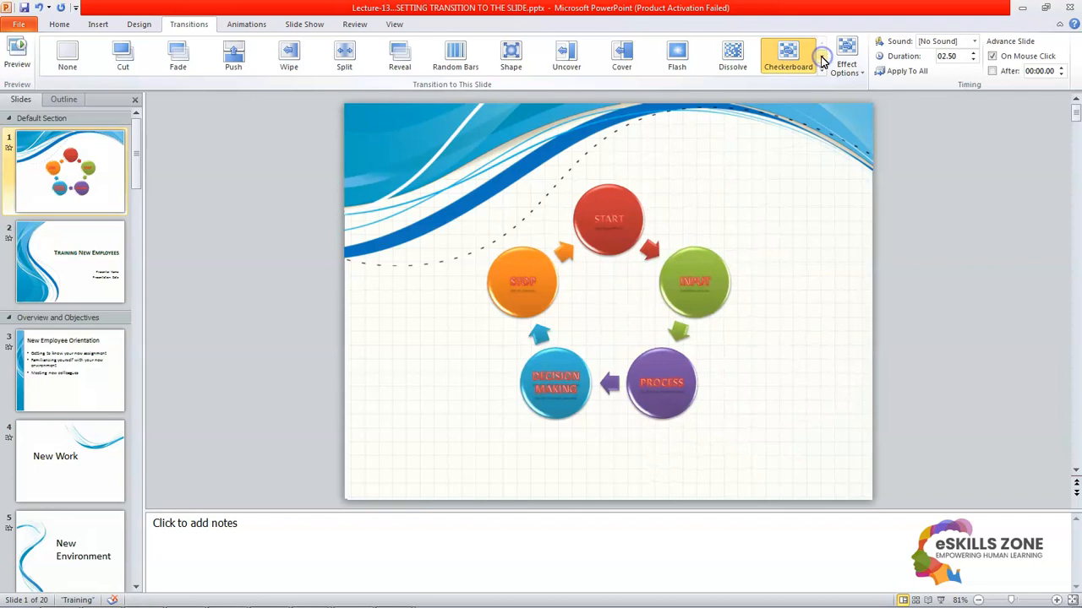
left_click(820, 57)
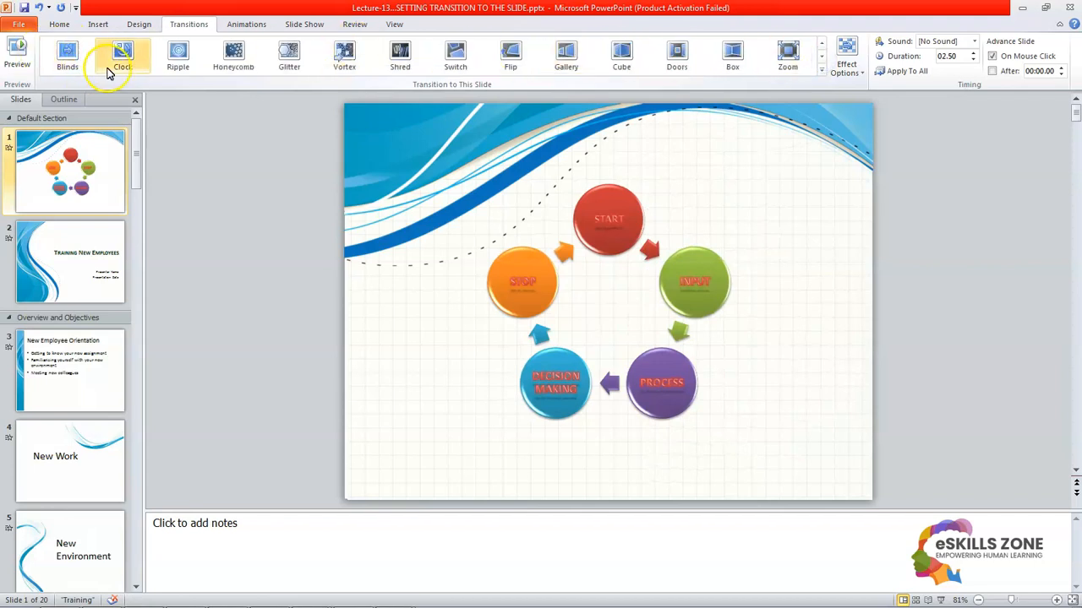
left_click(178, 55)
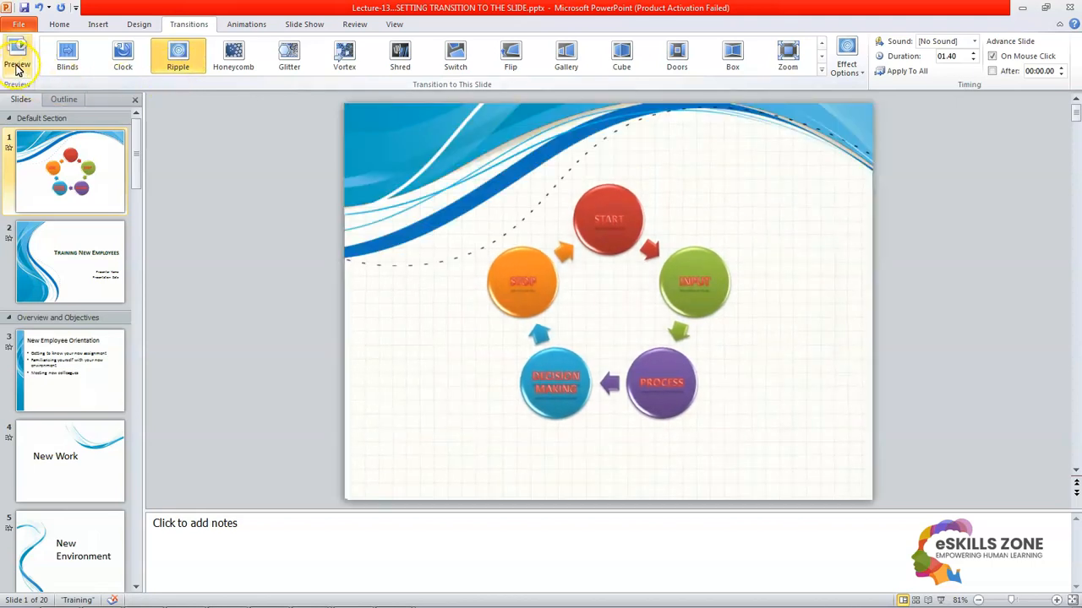
mouse_move(17, 51)
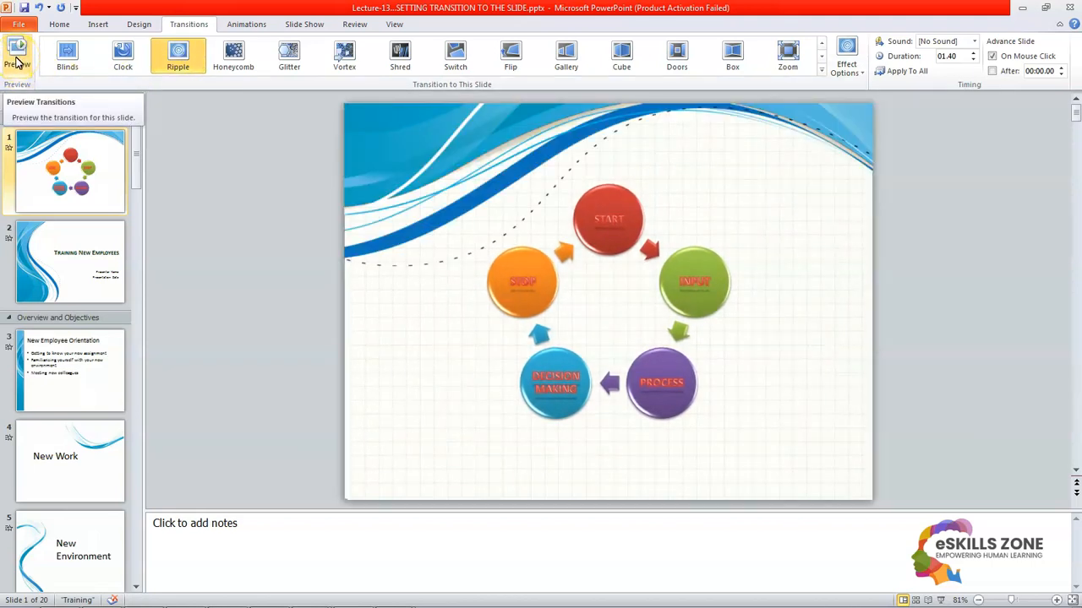
left_click(17, 55)
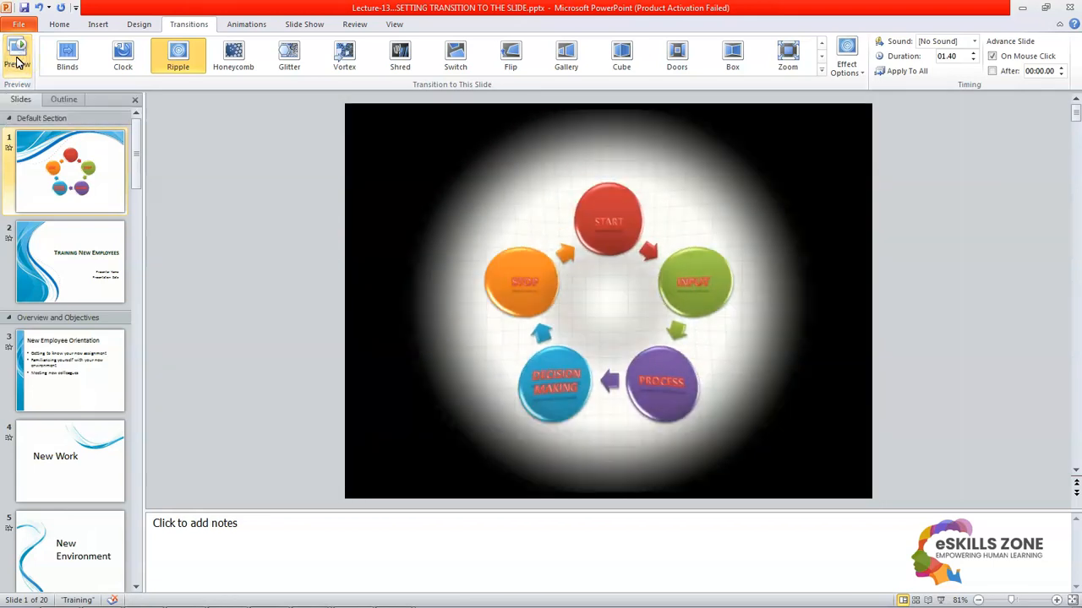
left_click(17, 50)
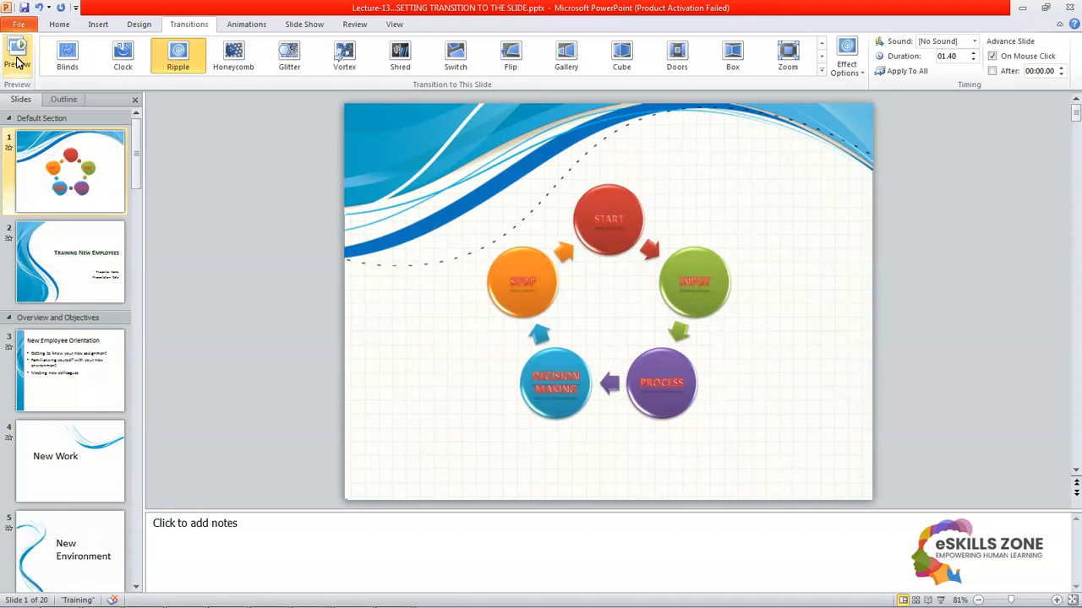
left_click(17, 51)
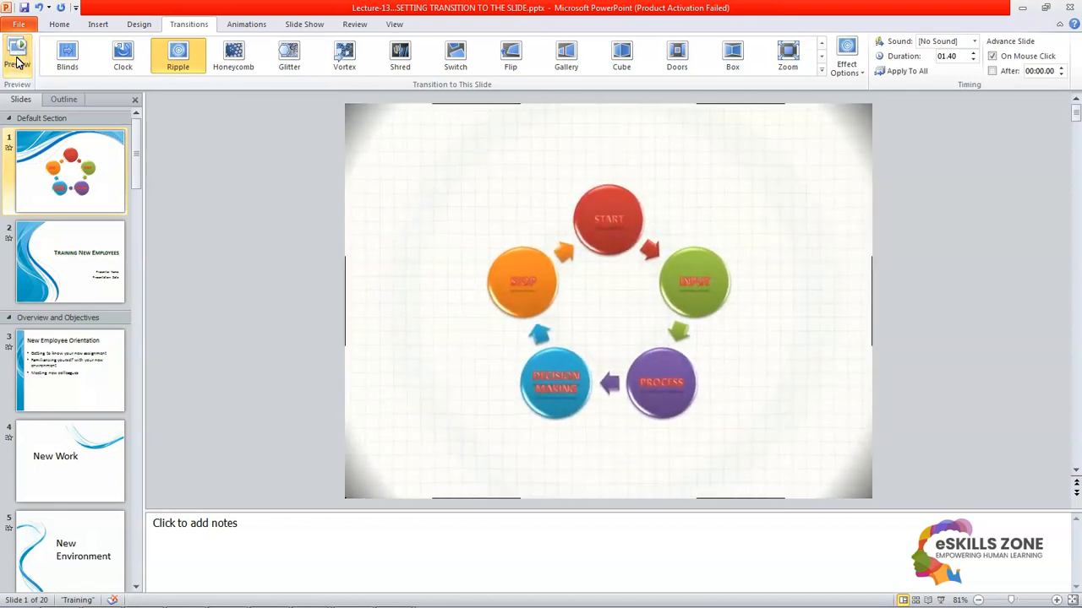
left_click(17, 55)
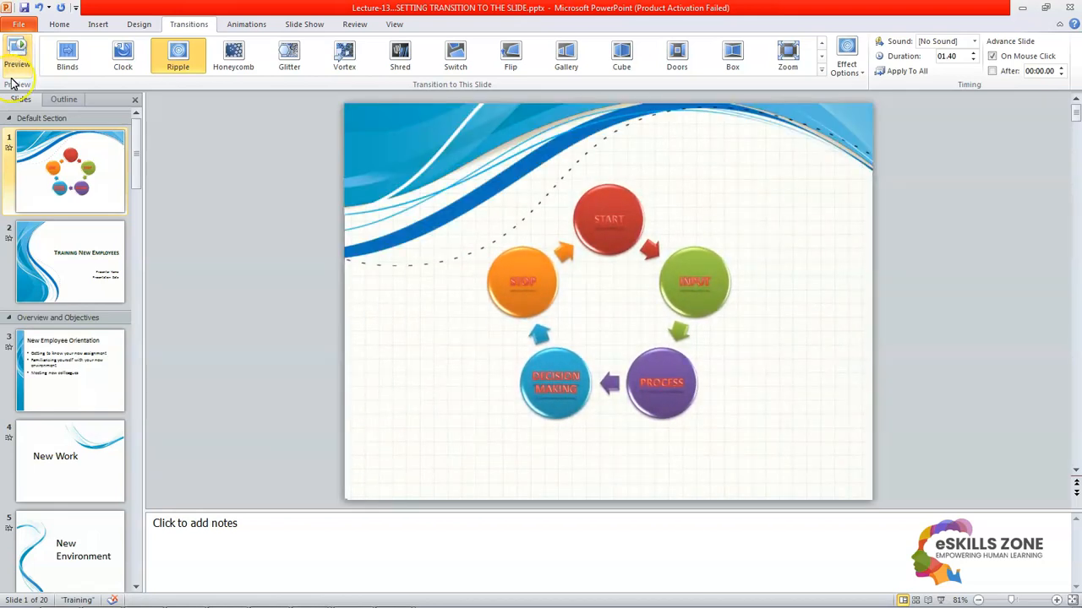
left_click(178, 55)
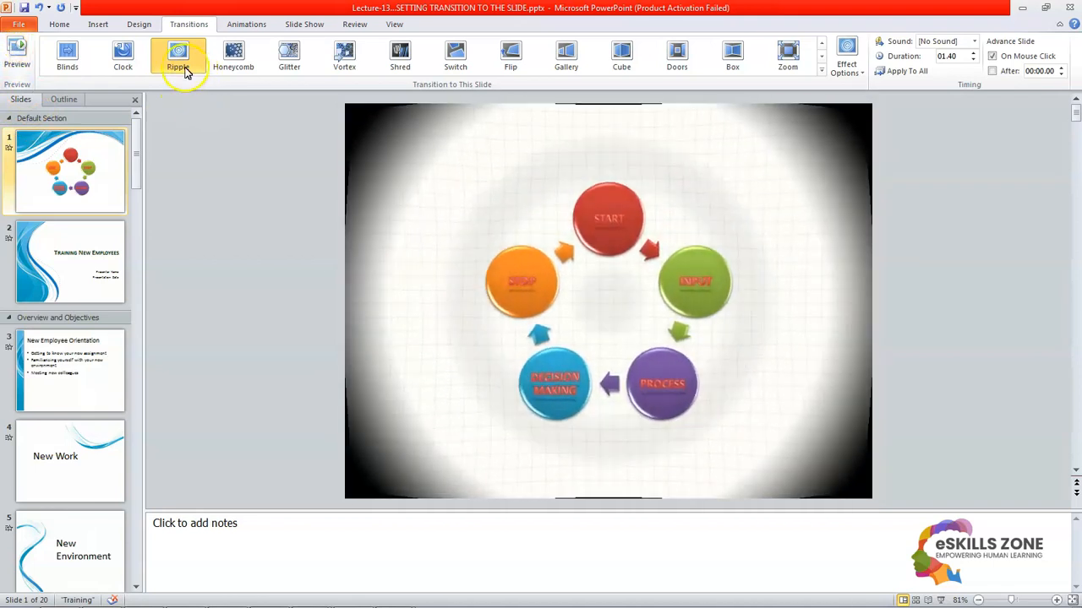
left_click(233, 55)
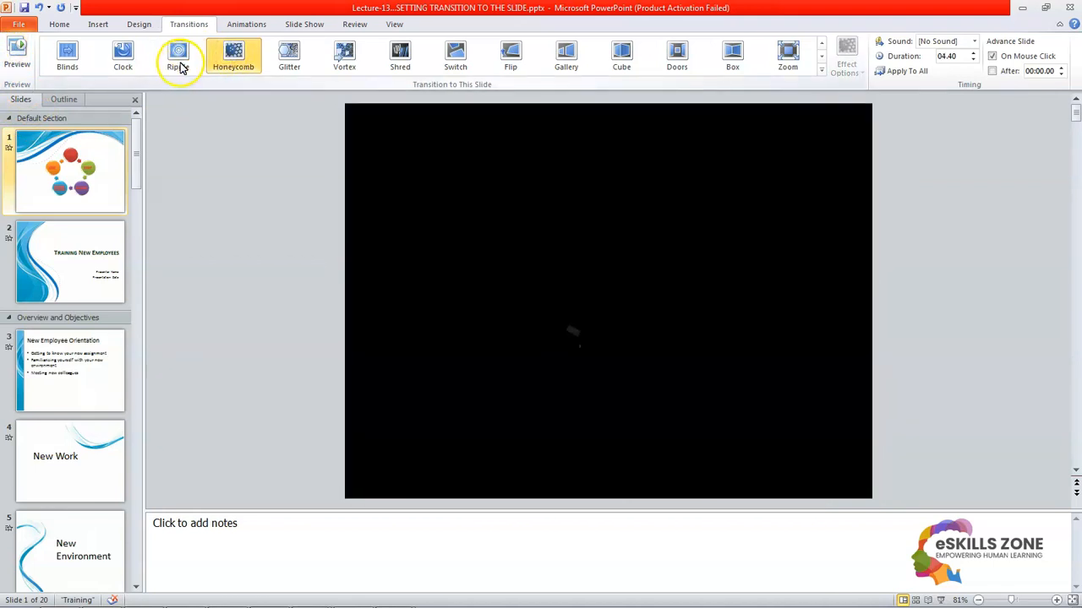
left_click(232, 55)
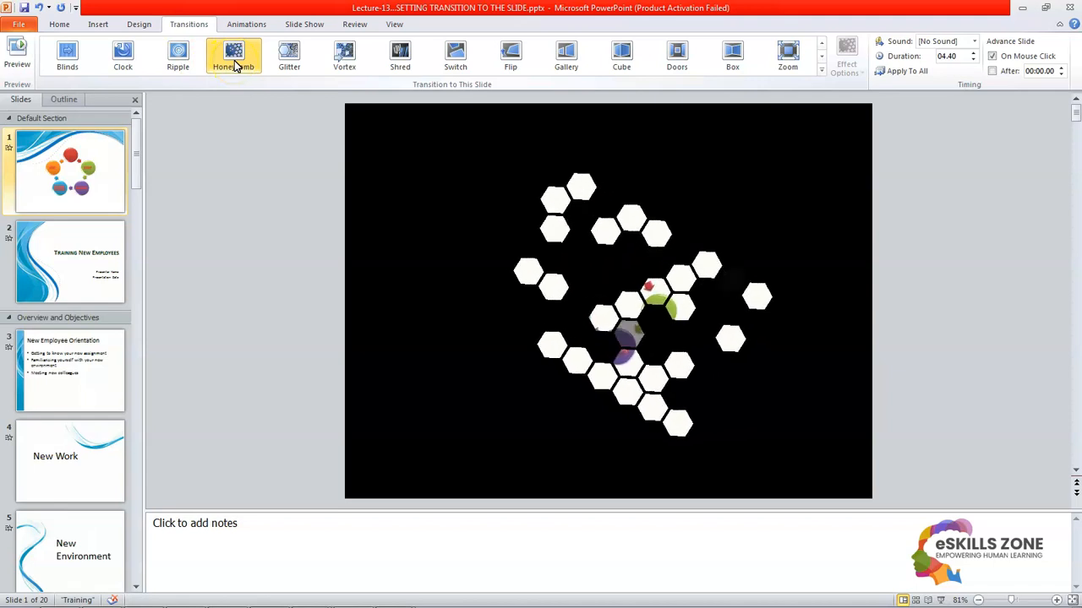
left_click(234, 55)
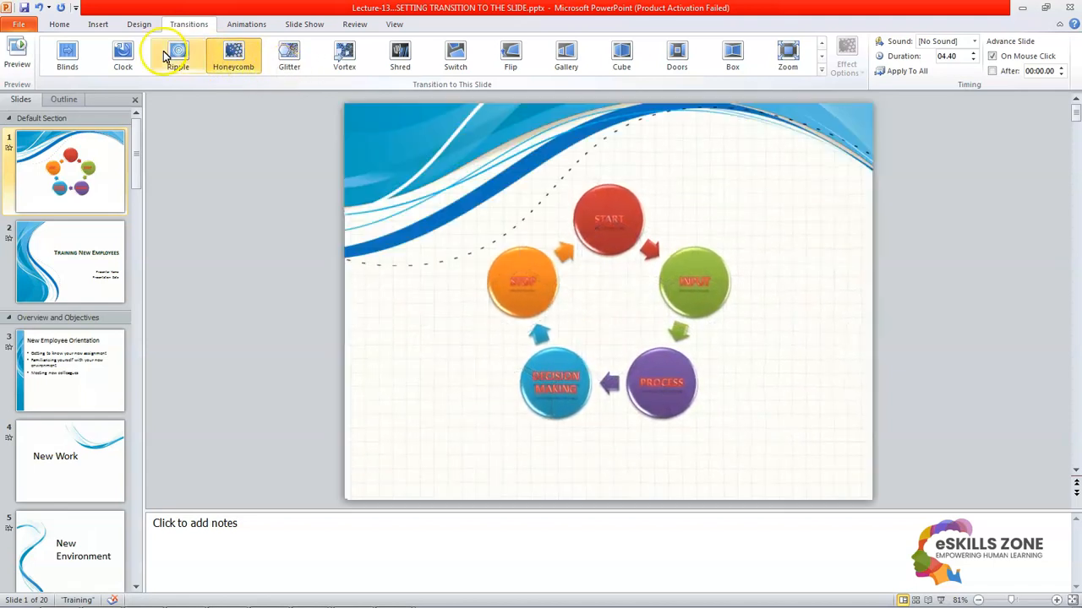
left_click(177, 55)
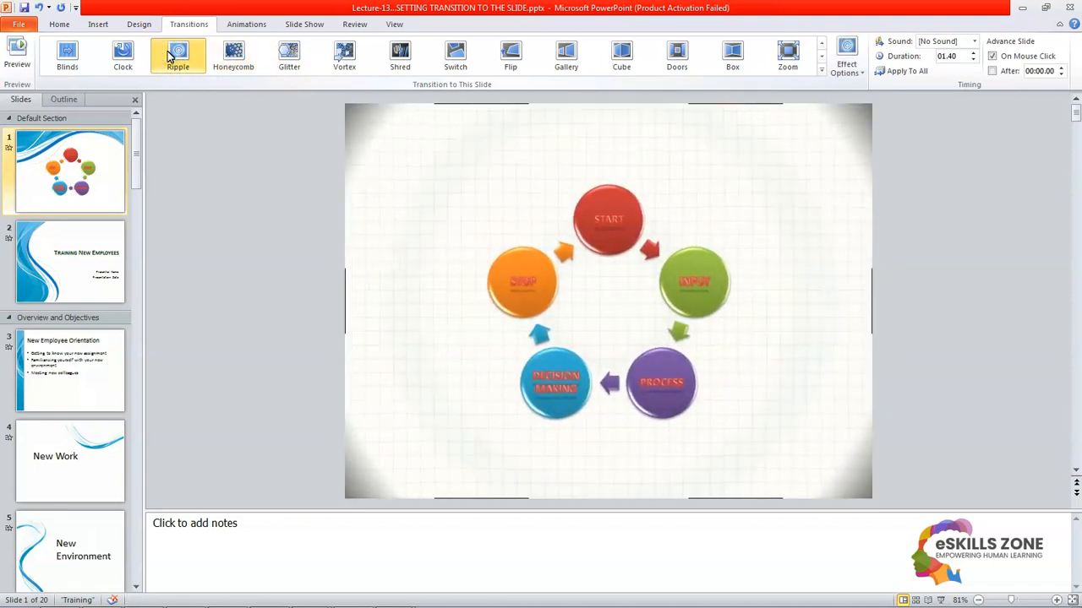
left_click(178, 55)
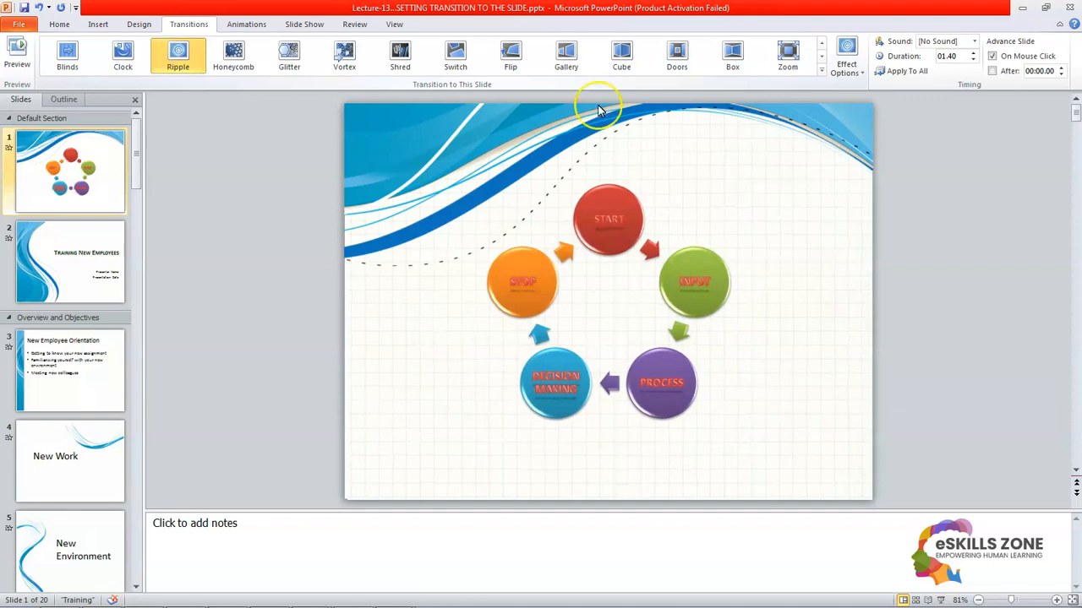
mouse_move(846, 56)
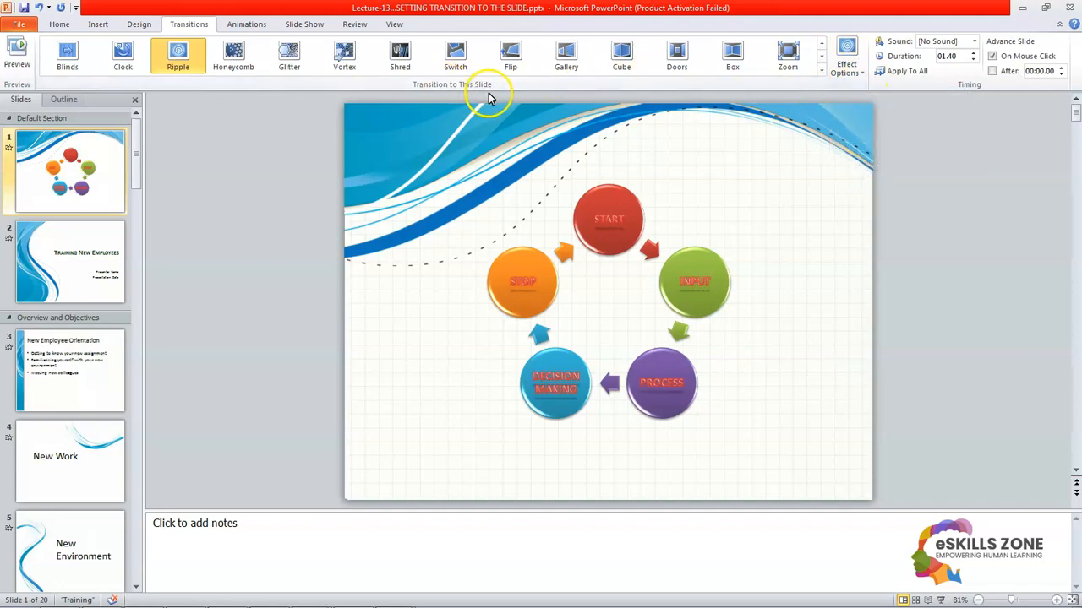
Step: Set the Ripple effect option to start From Bottom-Left and replay it
left_click(846, 56)
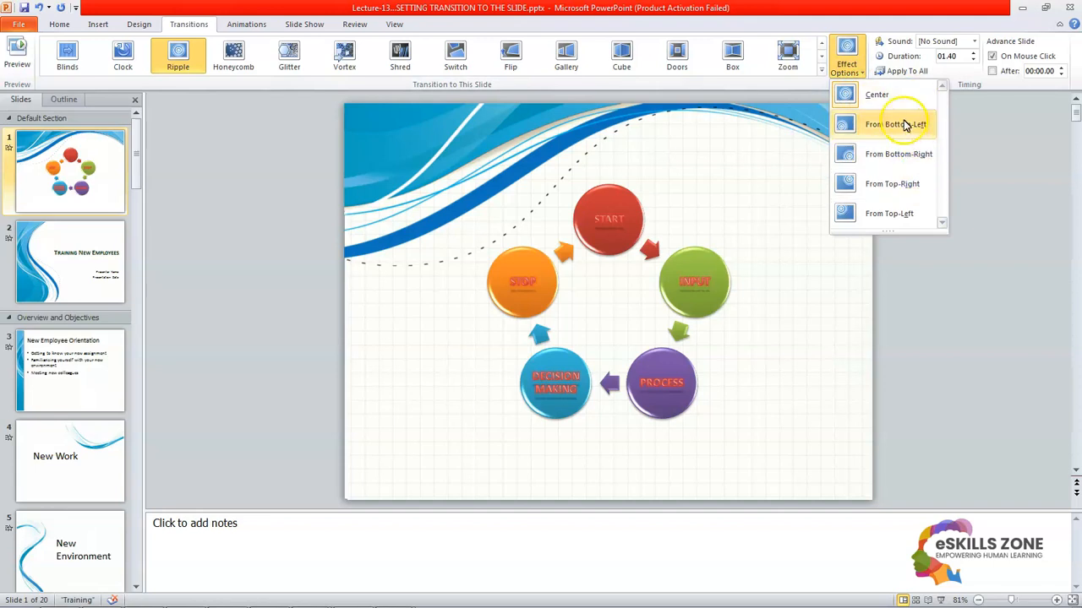
left_click(896, 124)
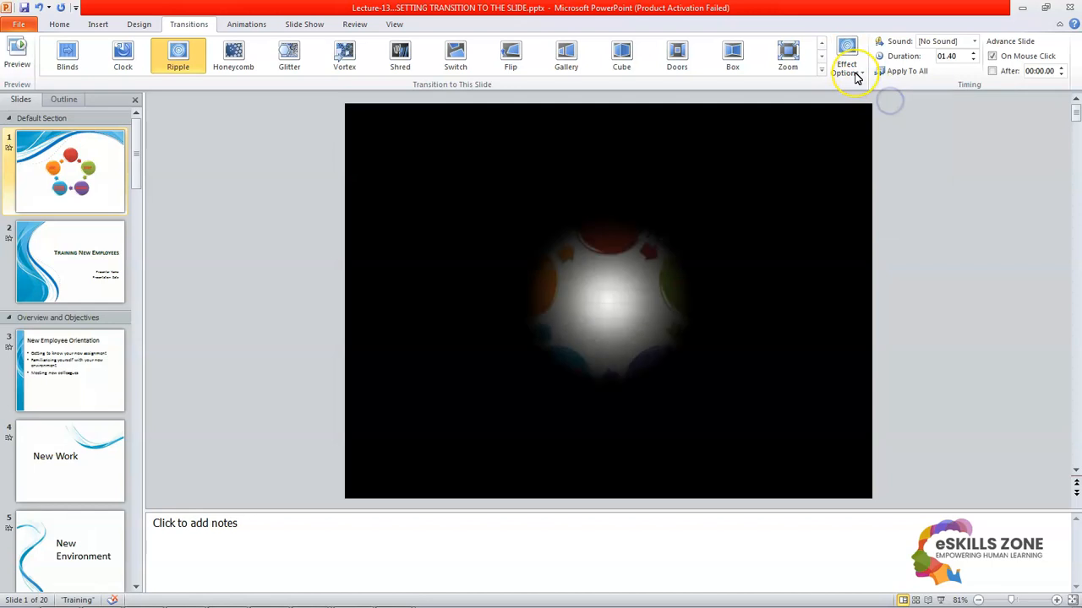
left_click(846, 55)
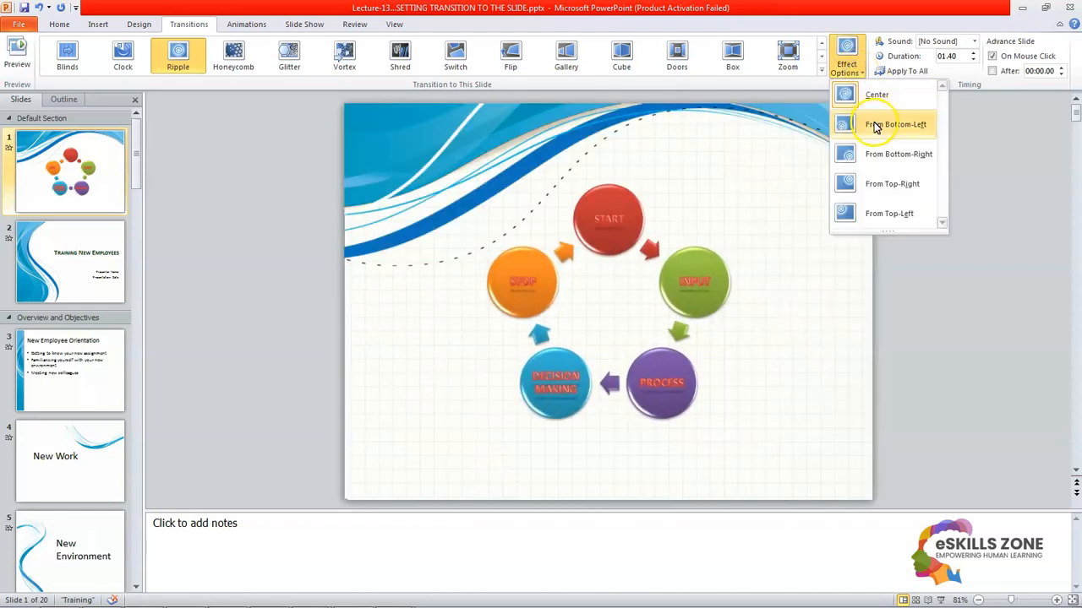
left_click(895, 124)
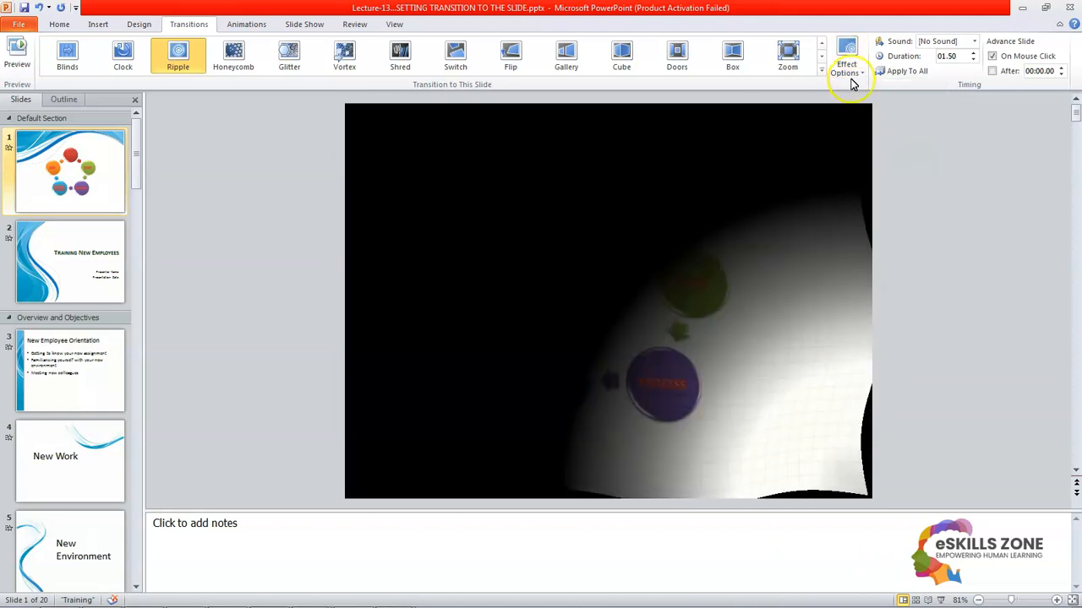
Step: Change the Ripple effect option to From Top-Right and keep it
left_click(846, 56)
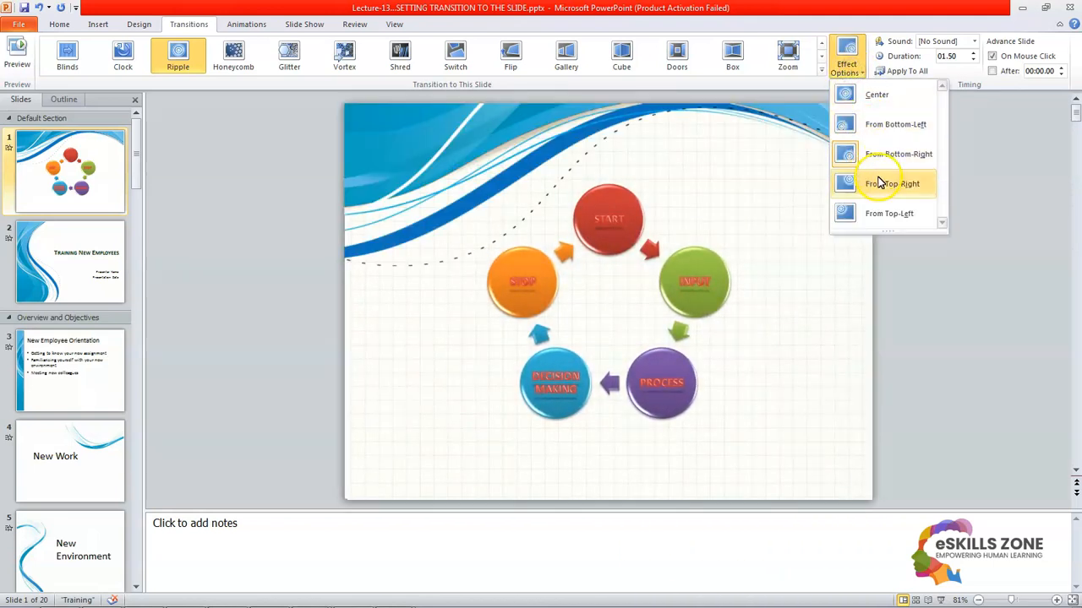
left_click(892, 184)
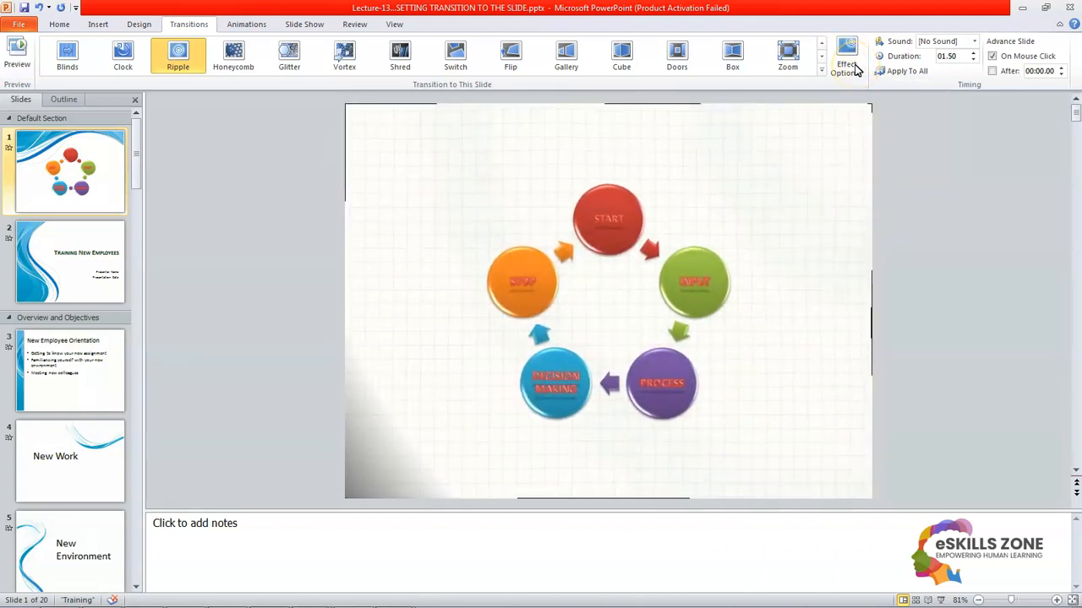
left_click(17, 55)
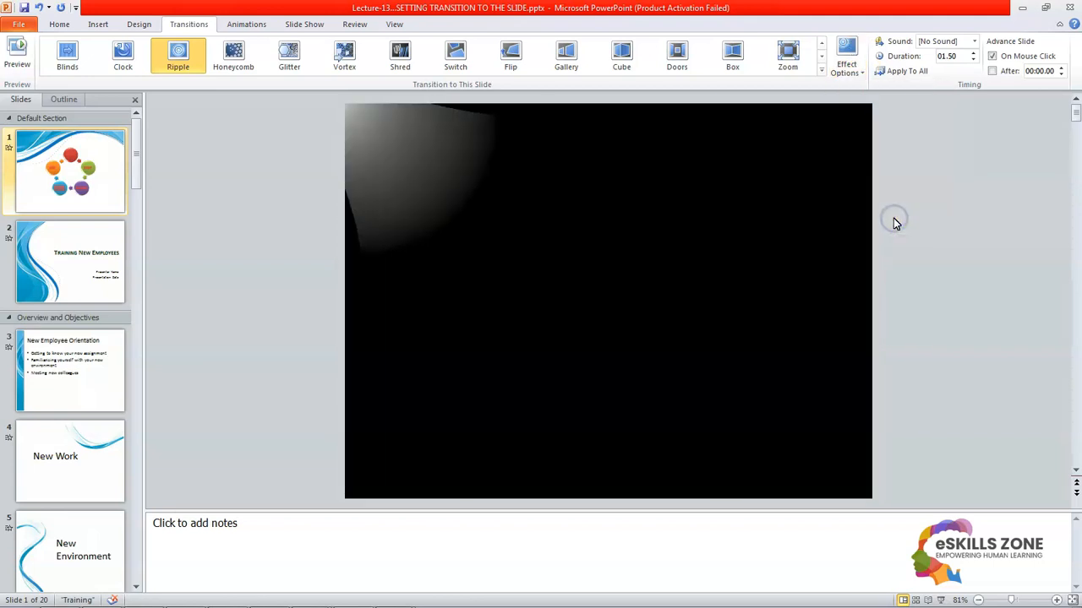
left_click(846, 55)
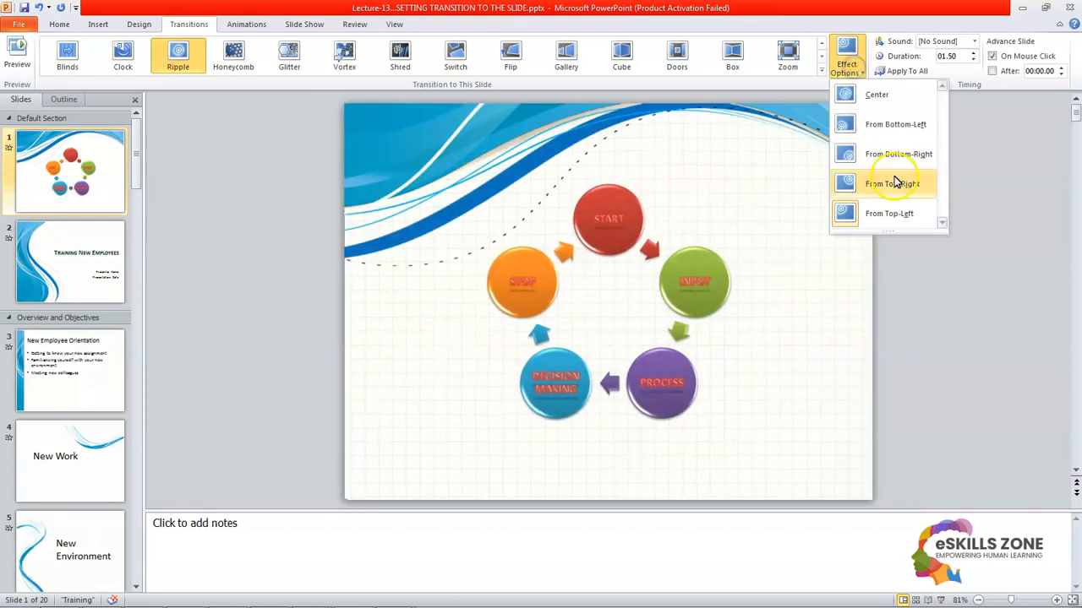
left_click(892, 183)
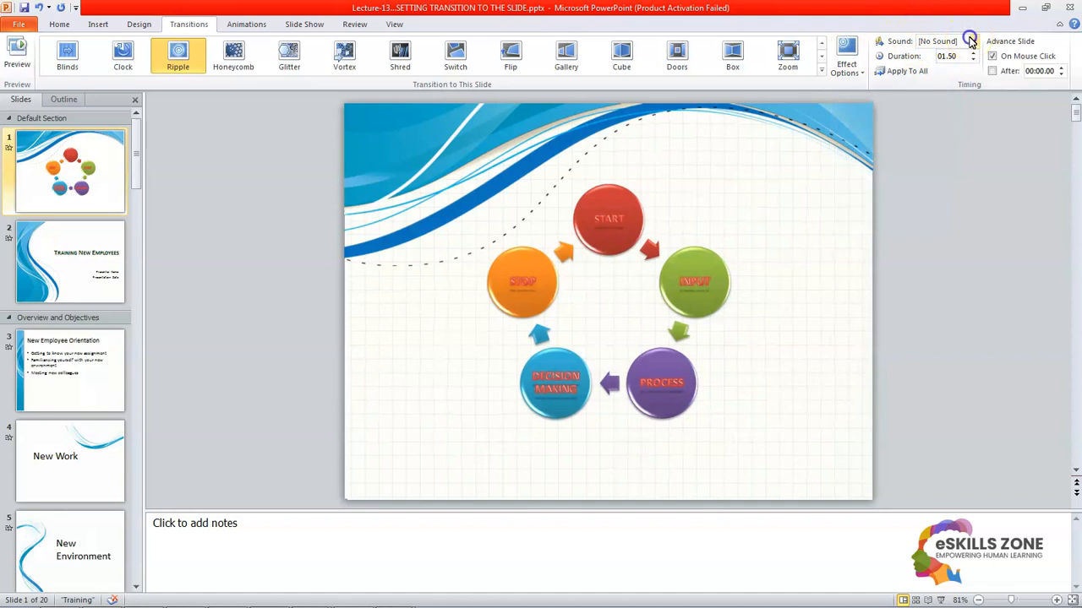
Step: Set the transition sound for slide 1 to Bomb
left_click(973, 41)
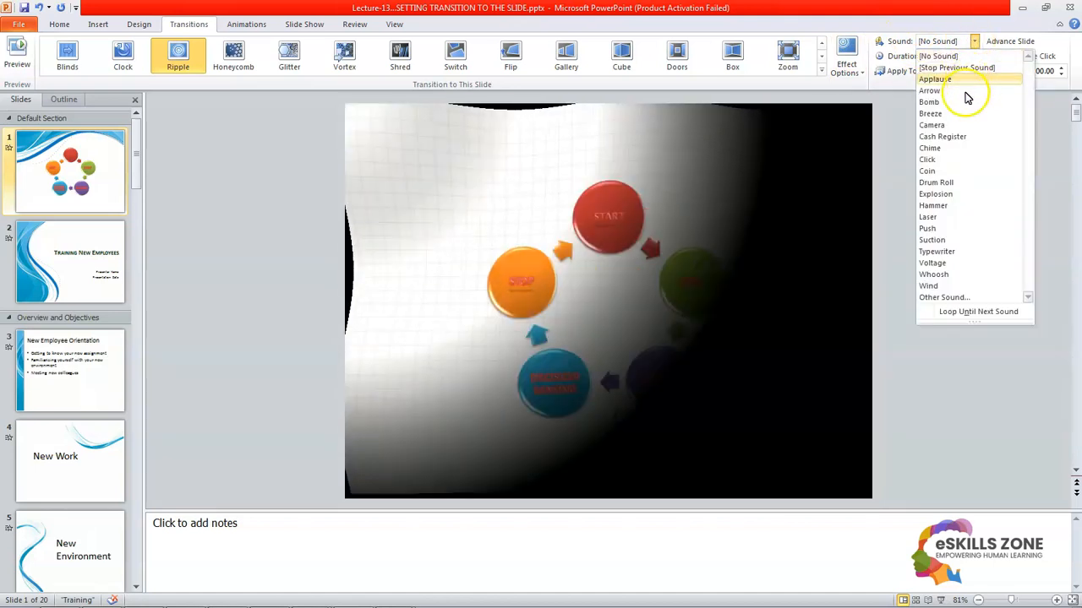
left_click(929, 101)
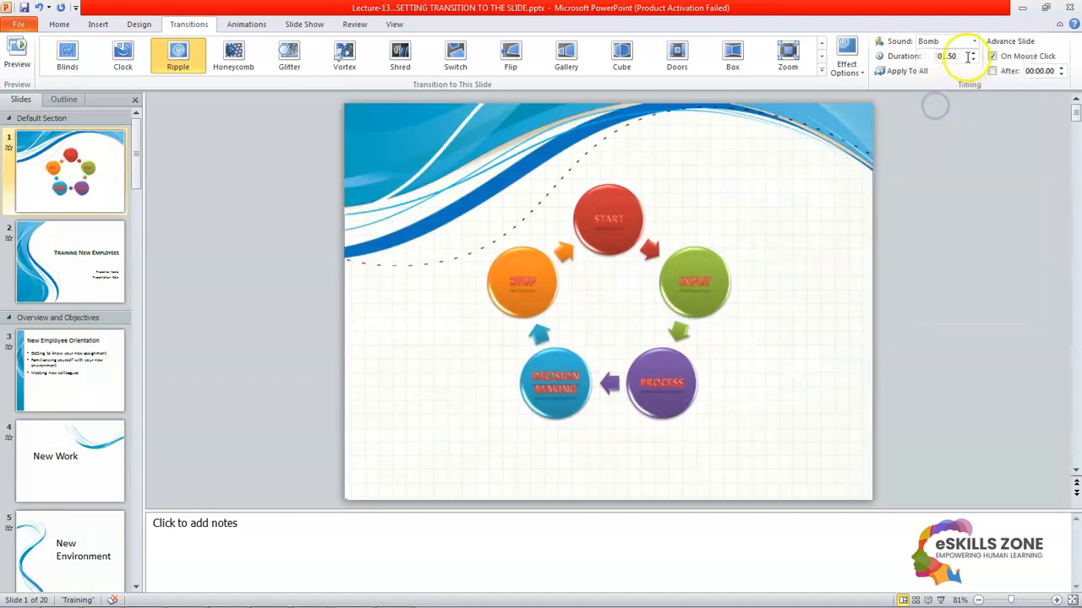
left_click(976, 41)
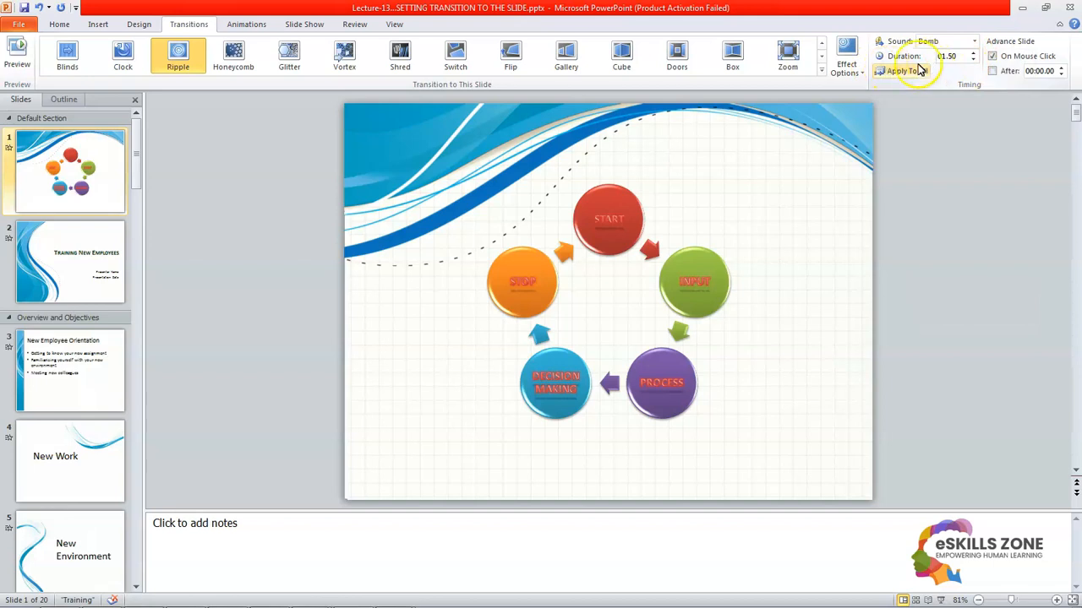
Step: Set the Ripple transition duration to 2.50 seconds and replay the preview
left_click(973, 53)
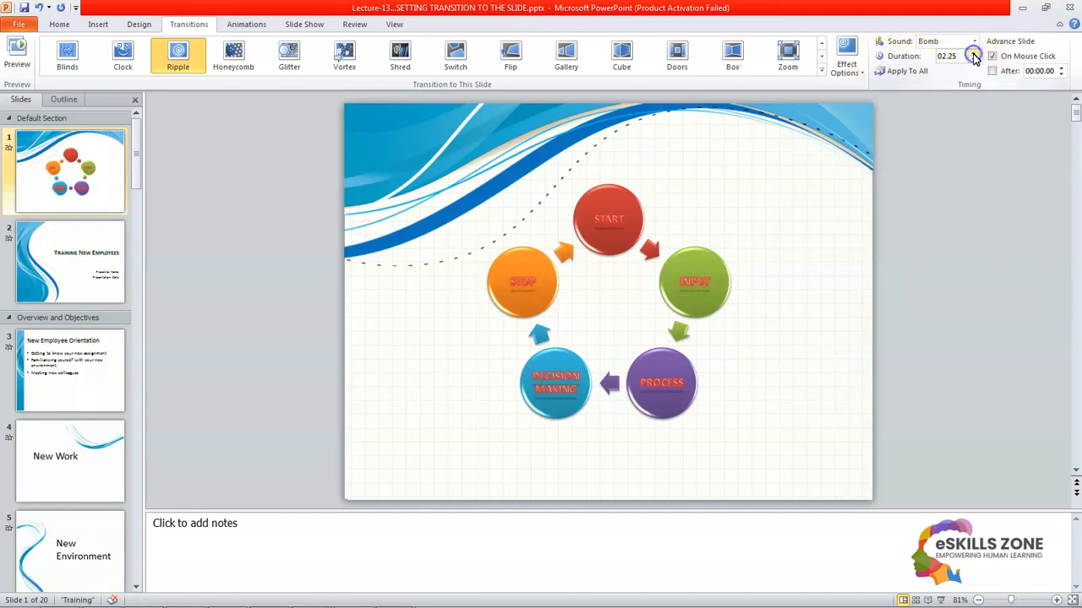
left_click(976, 60)
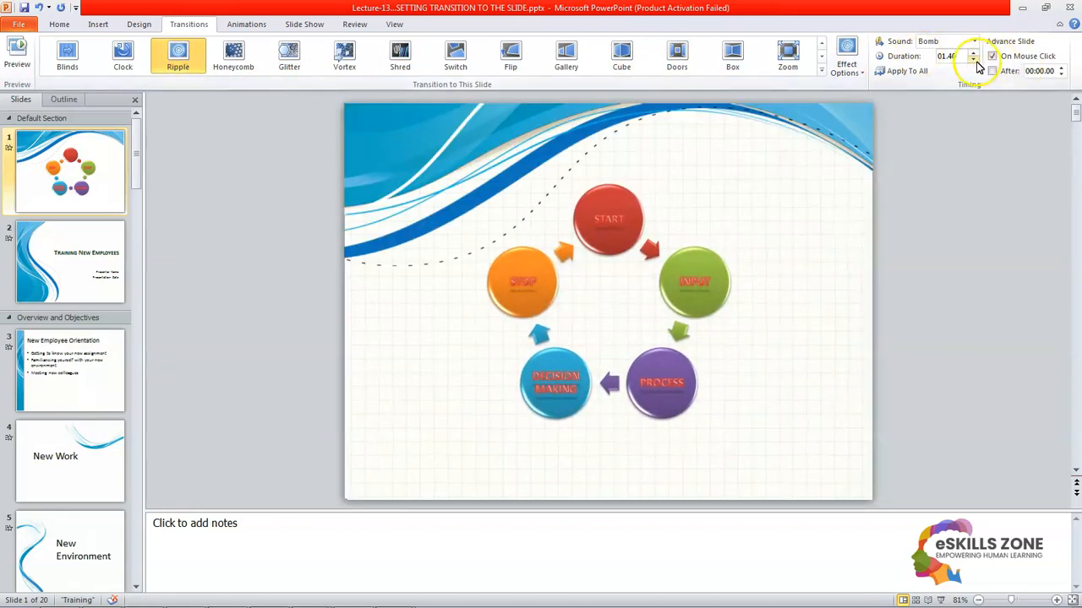
left_click(973, 51)
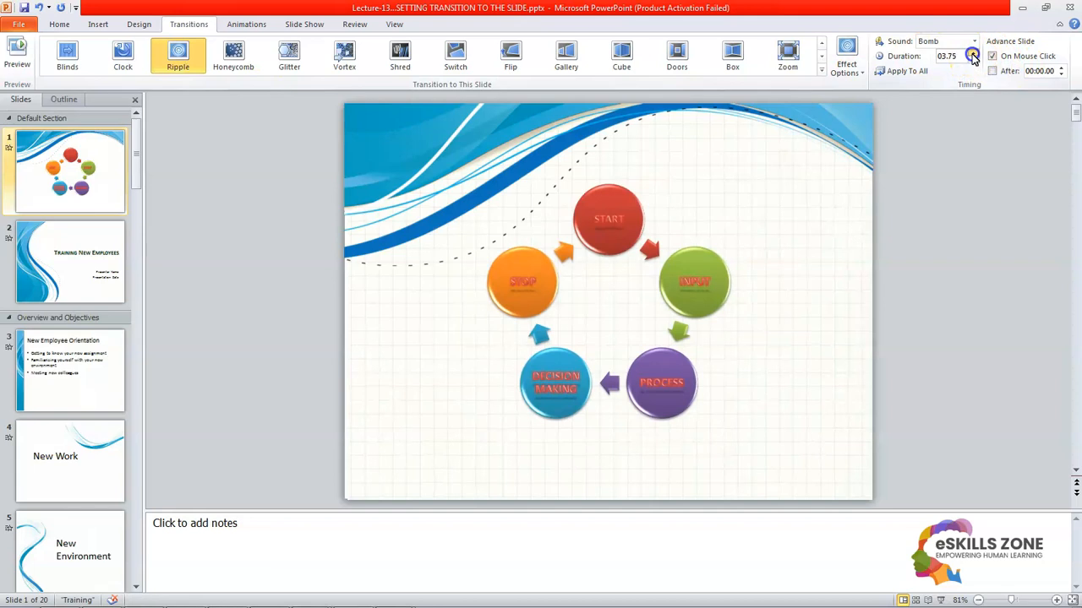
left_click(974, 53)
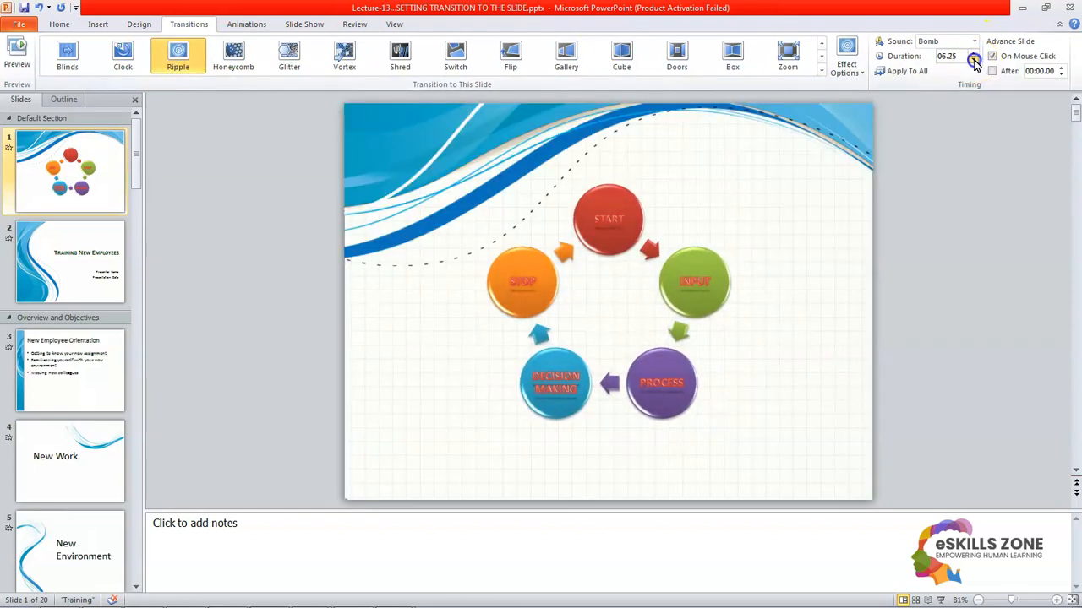
left_click(975, 59)
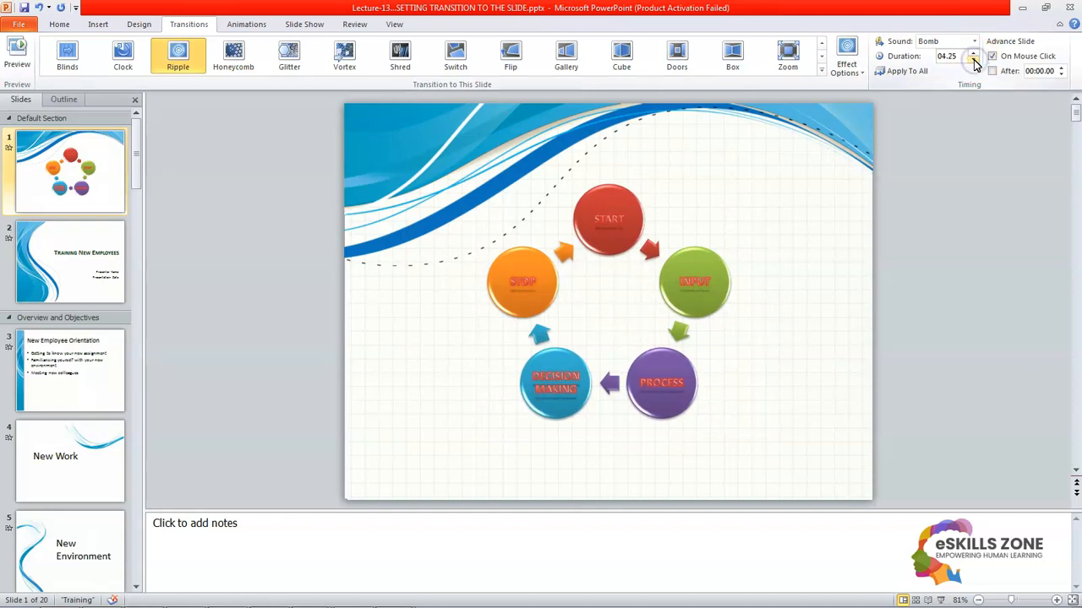
left_click(974, 60)
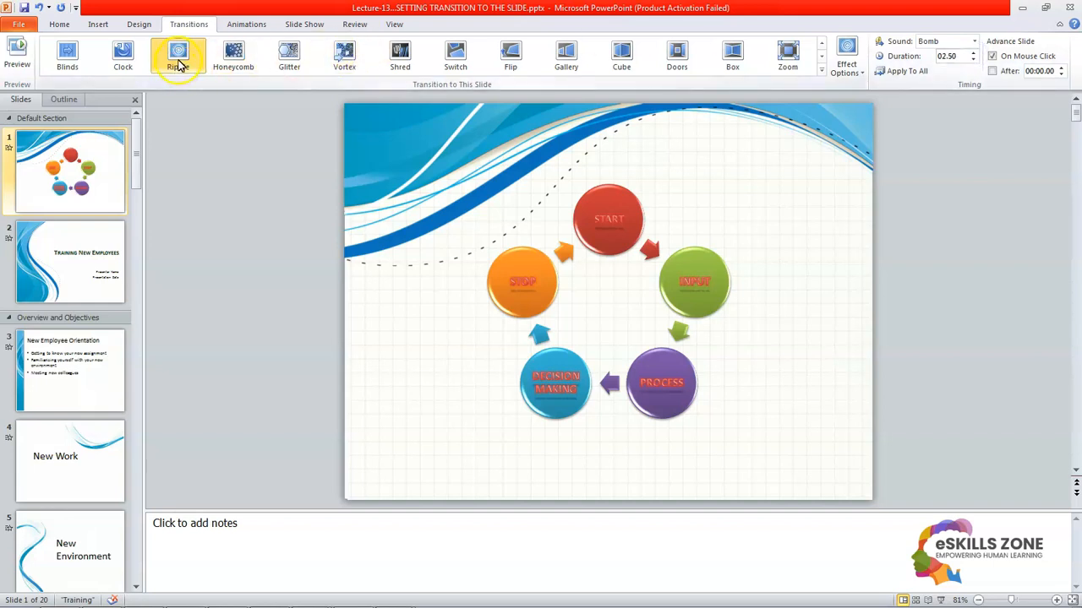
left_click(178, 56)
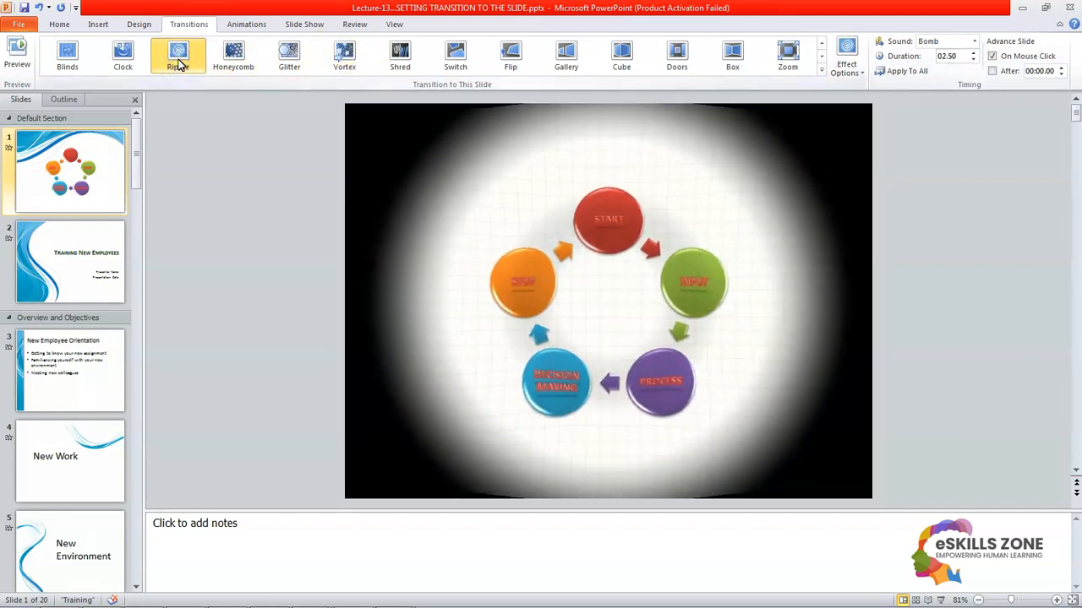
left_click(178, 56)
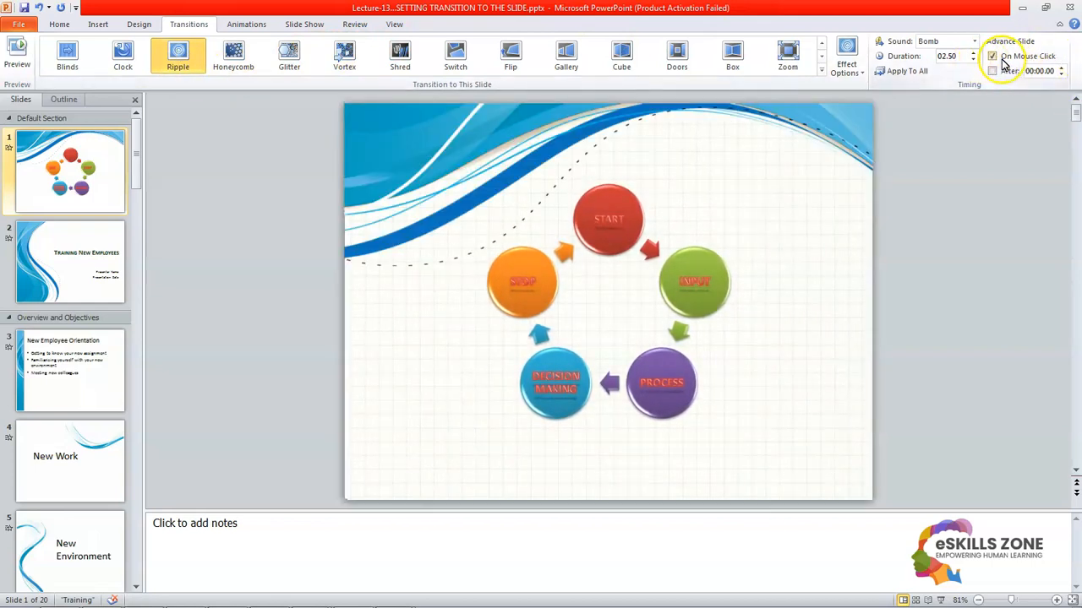
left_click(993, 56)
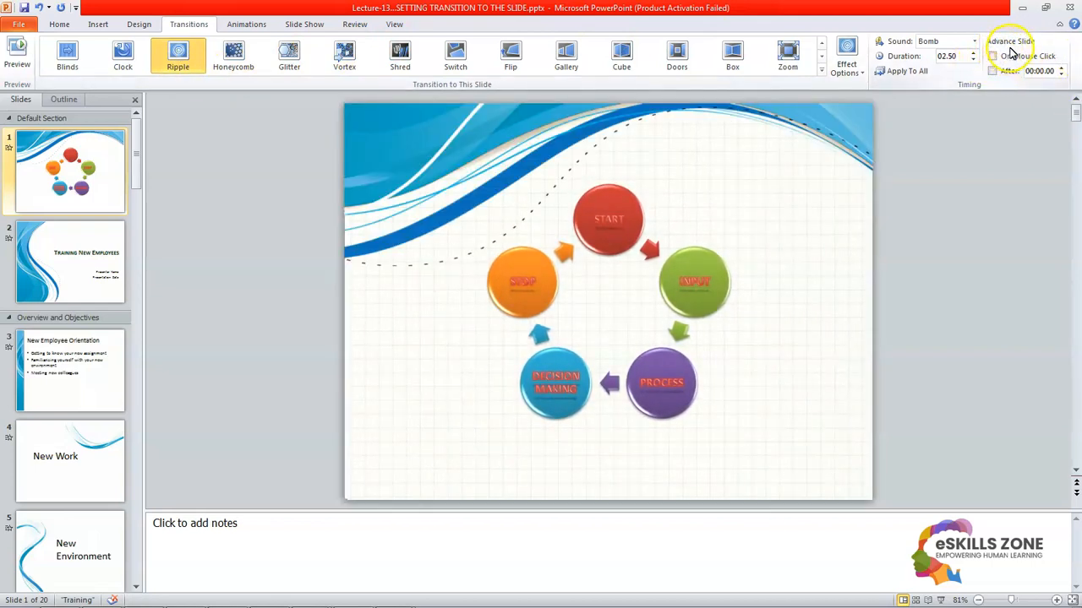
left_click(993, 56)
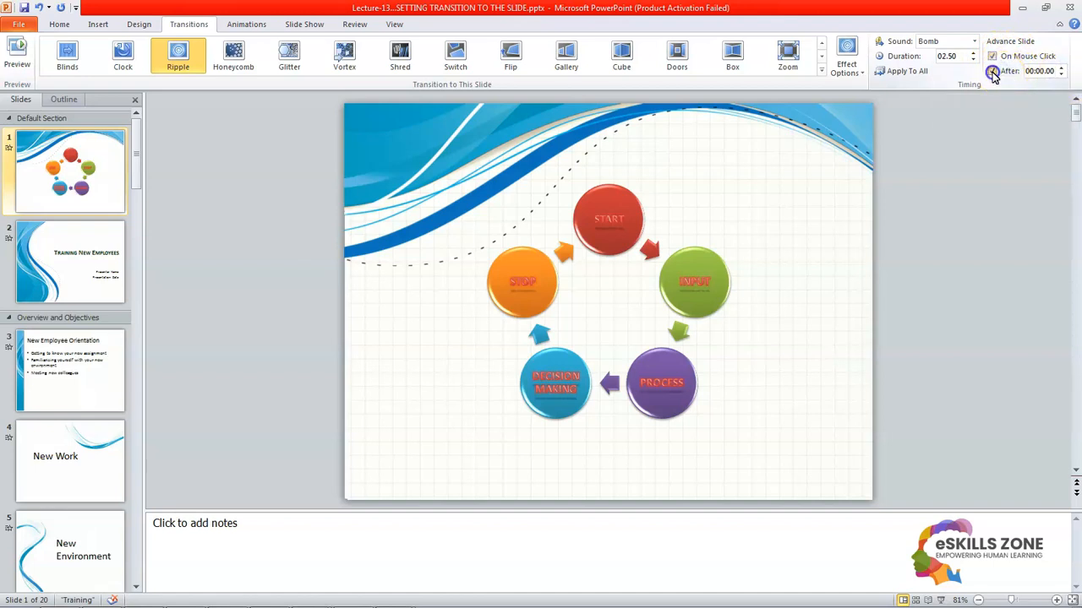
left_click(992, 71)
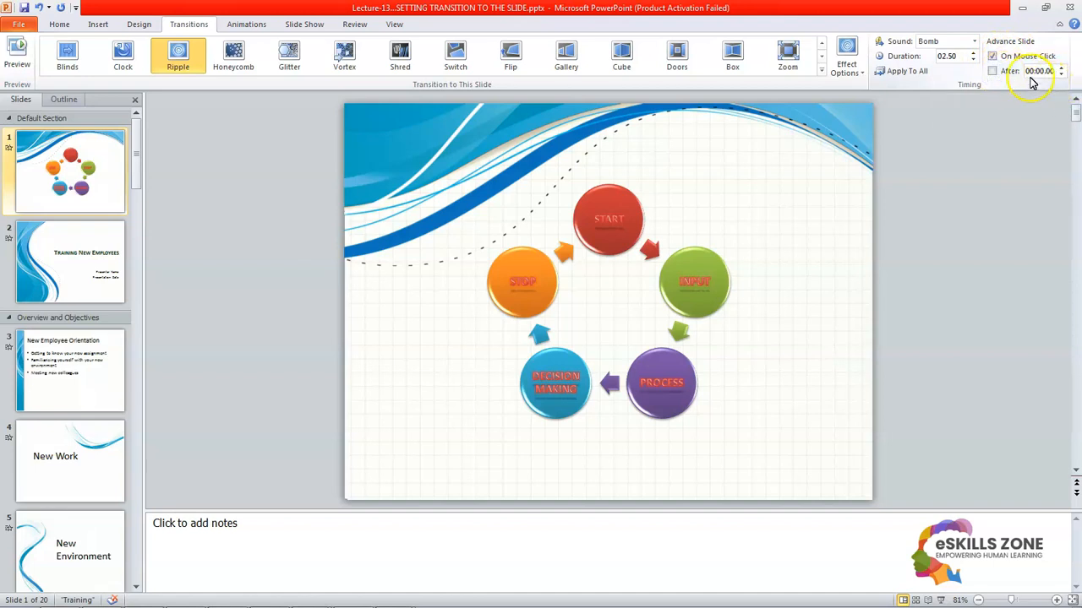
left_click(992, 56)
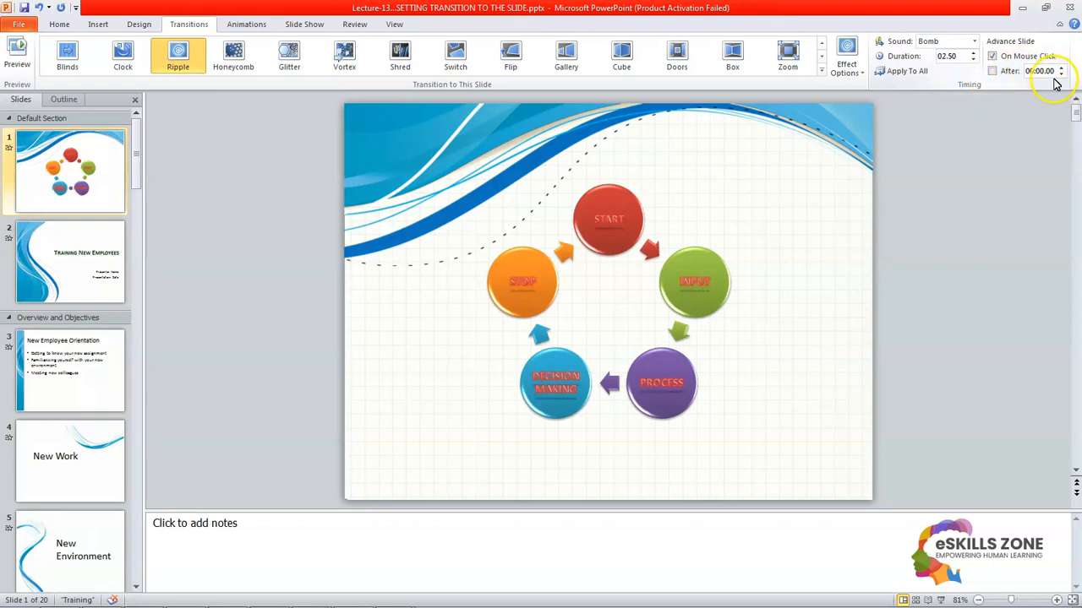